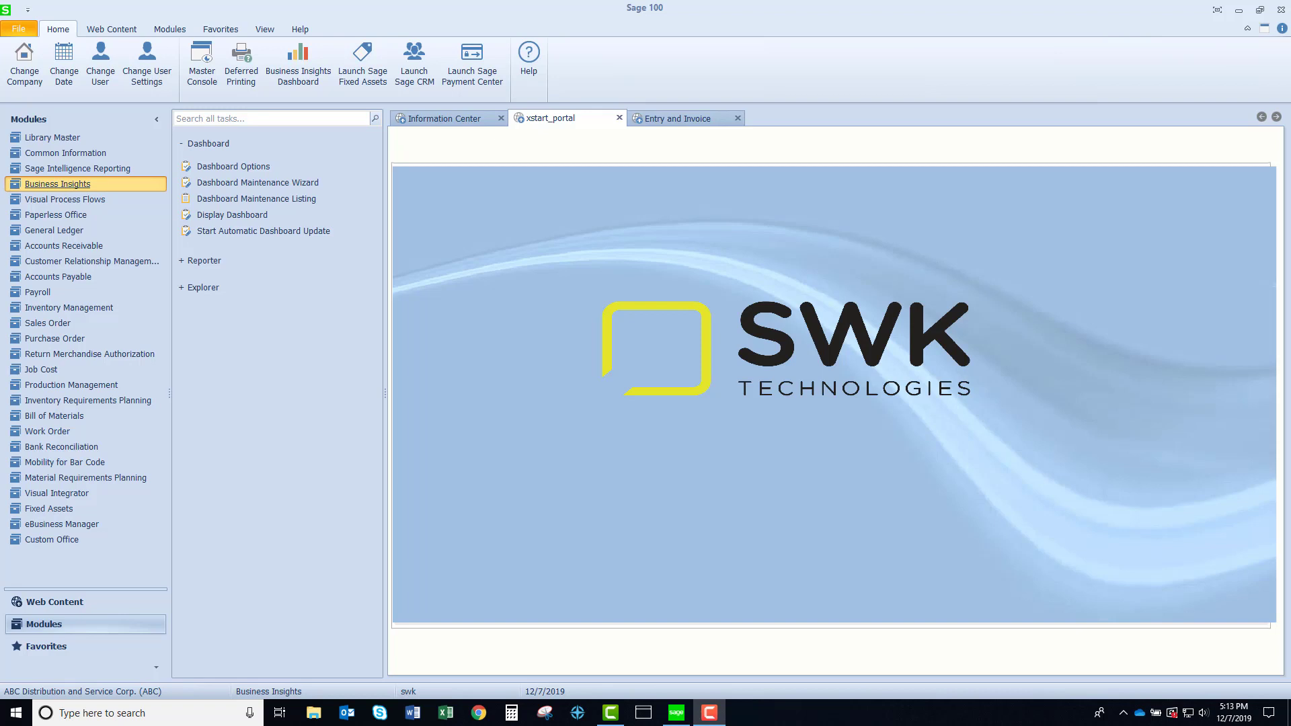
mouse_move(56, 187)
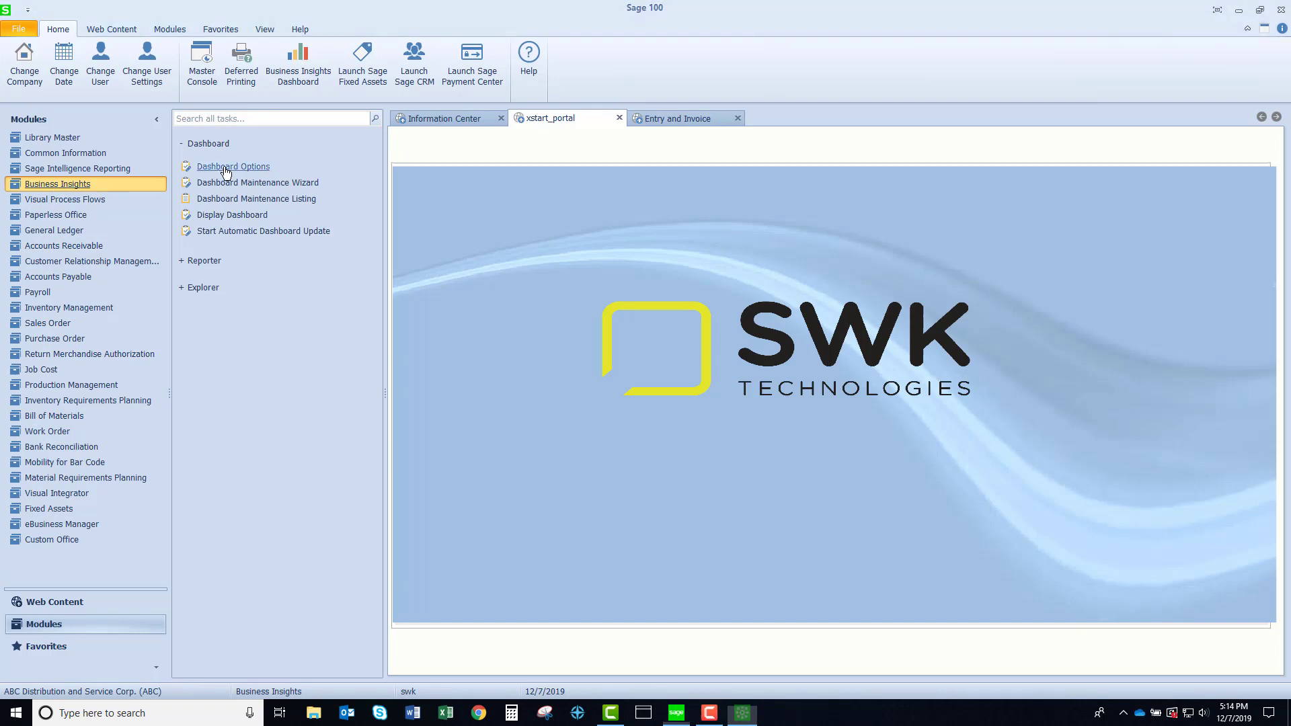
- Set the dashboard's pie chart to 6 segments and view the Additional update settings
click(233, 165)
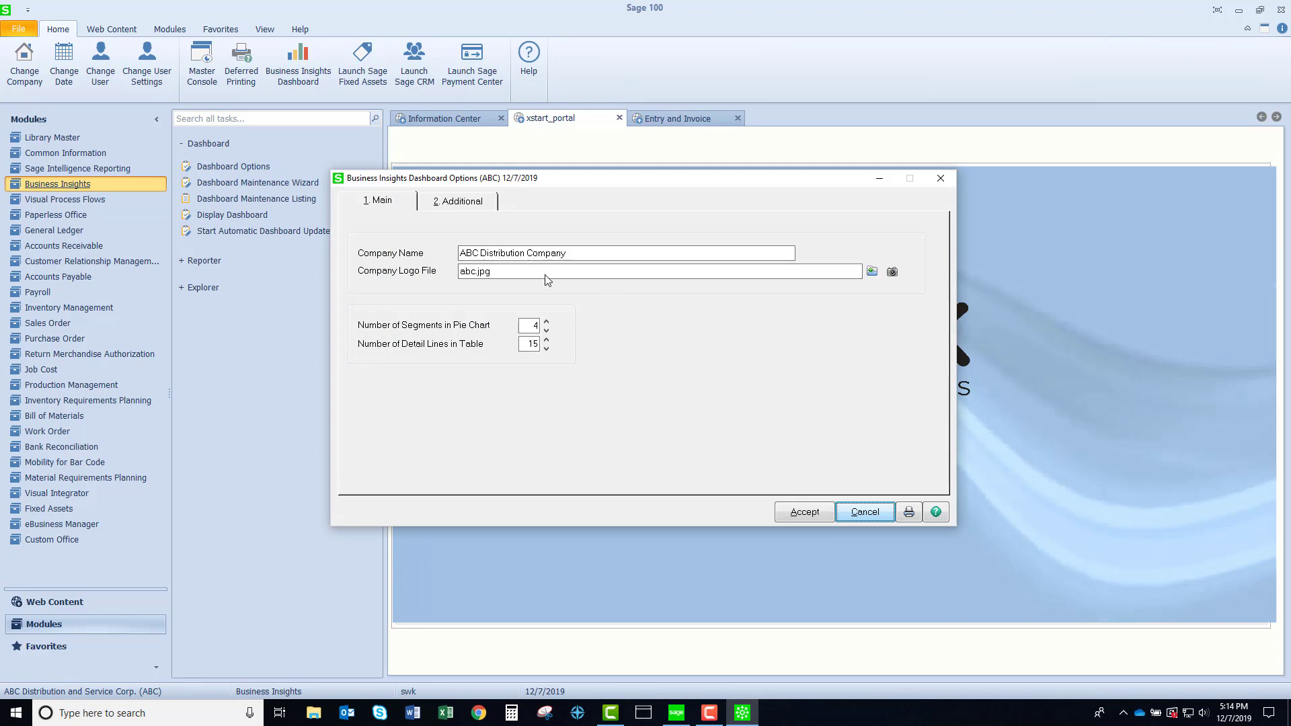
mouse_move(173, 689)
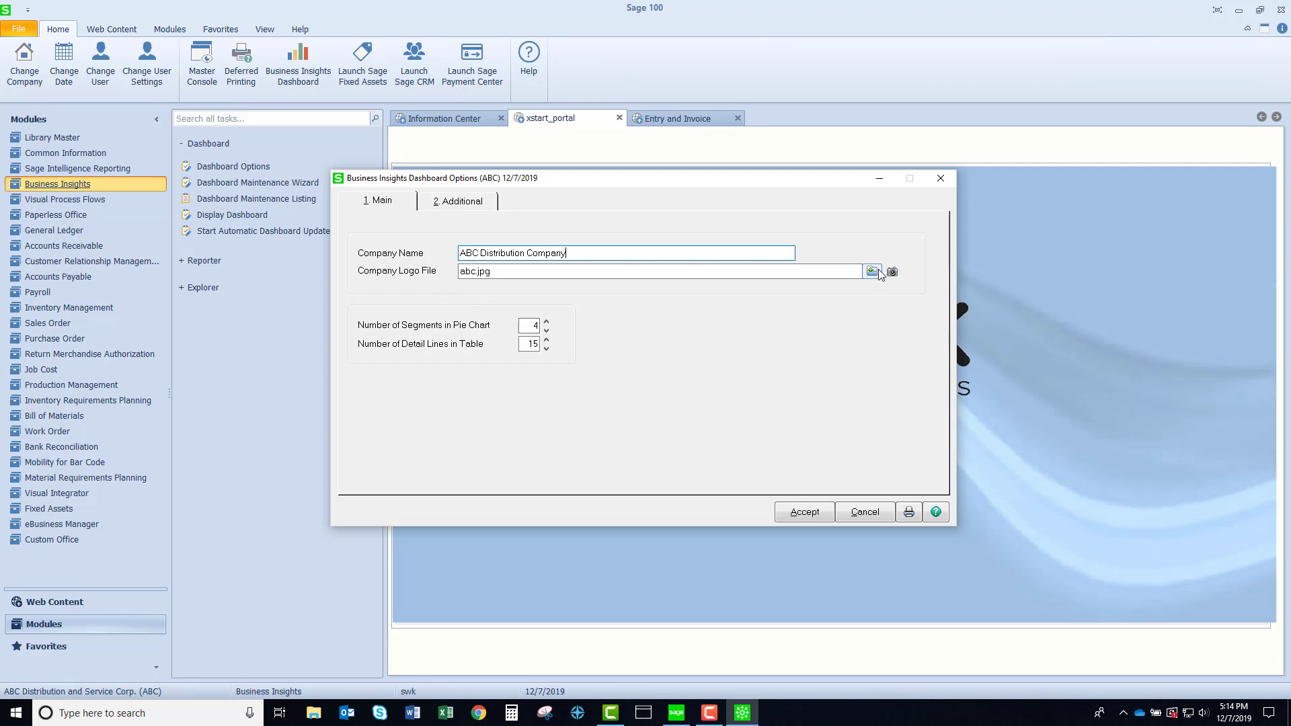
click(872, 272)
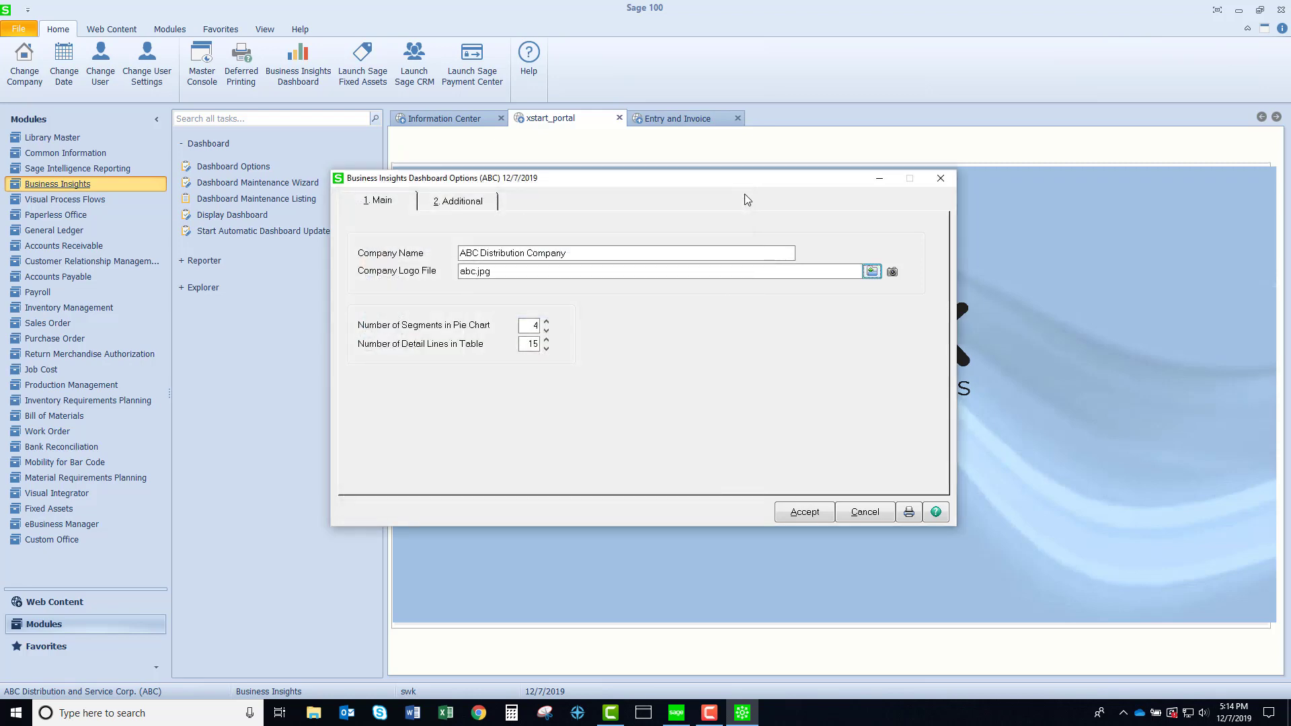
click(546, 322)
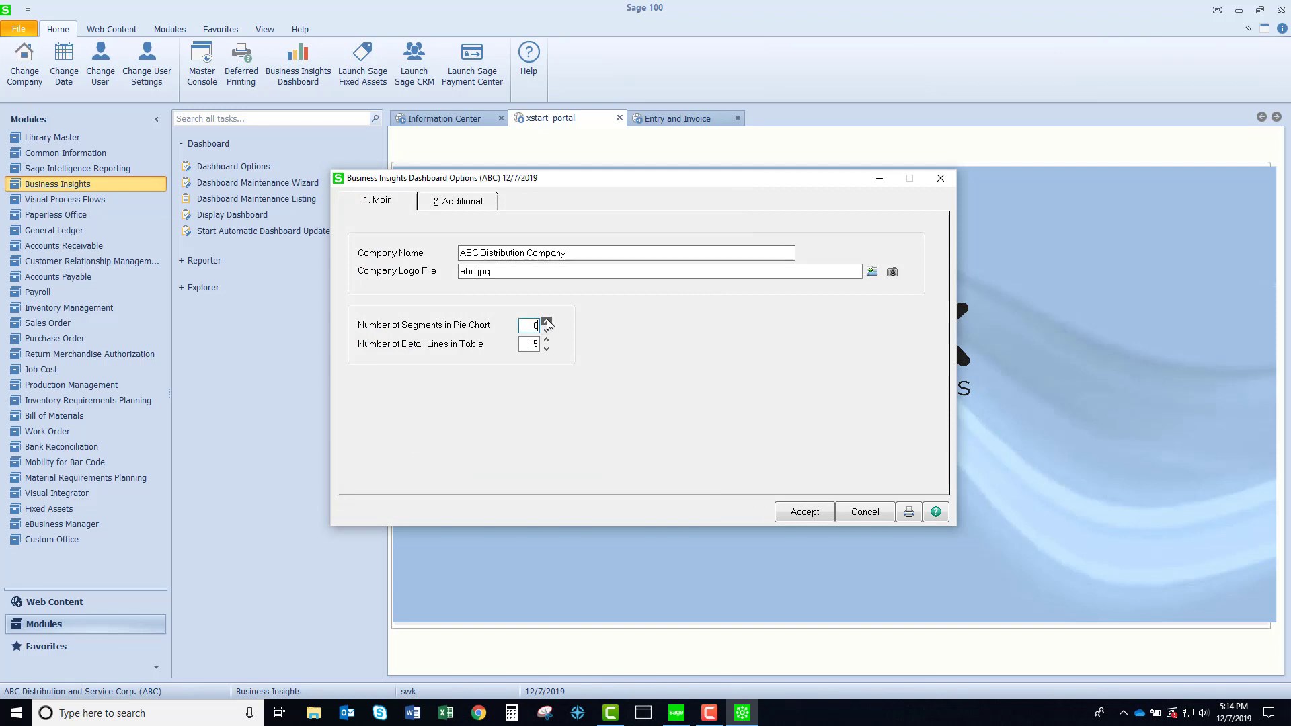
click(546, 331)
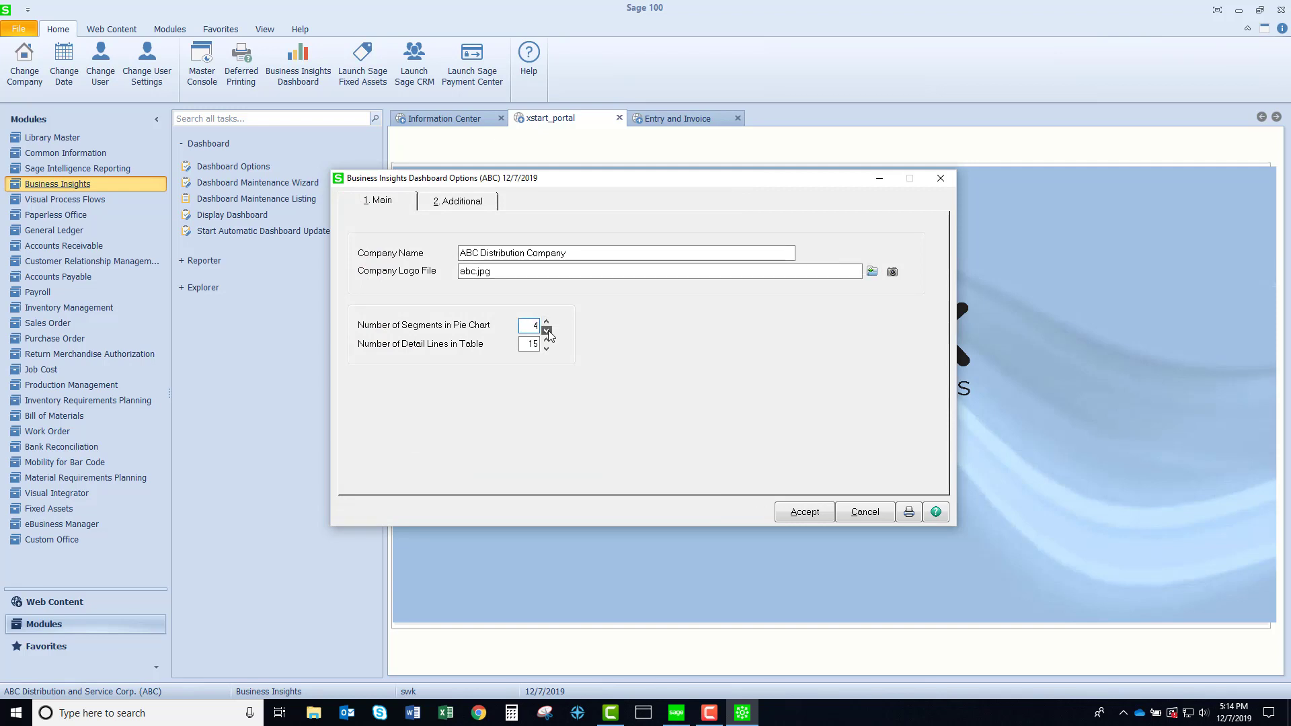
click(546, 322)
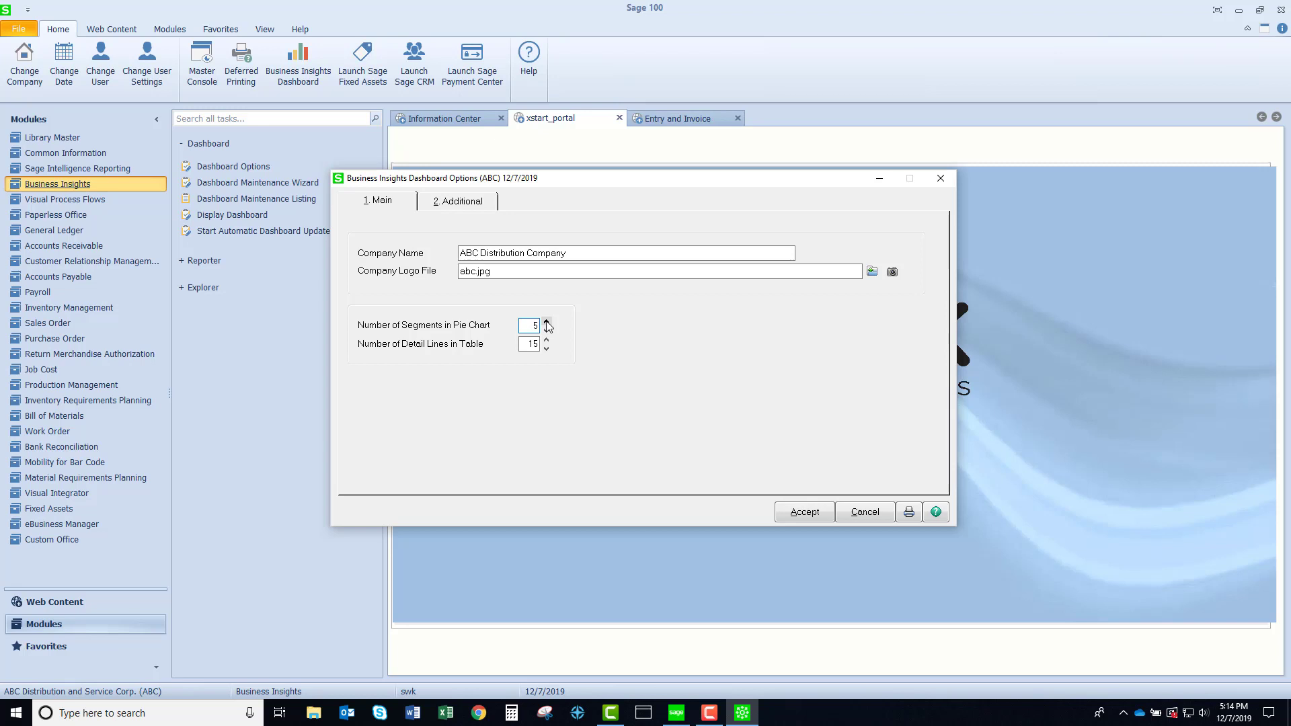
click(545, 322)
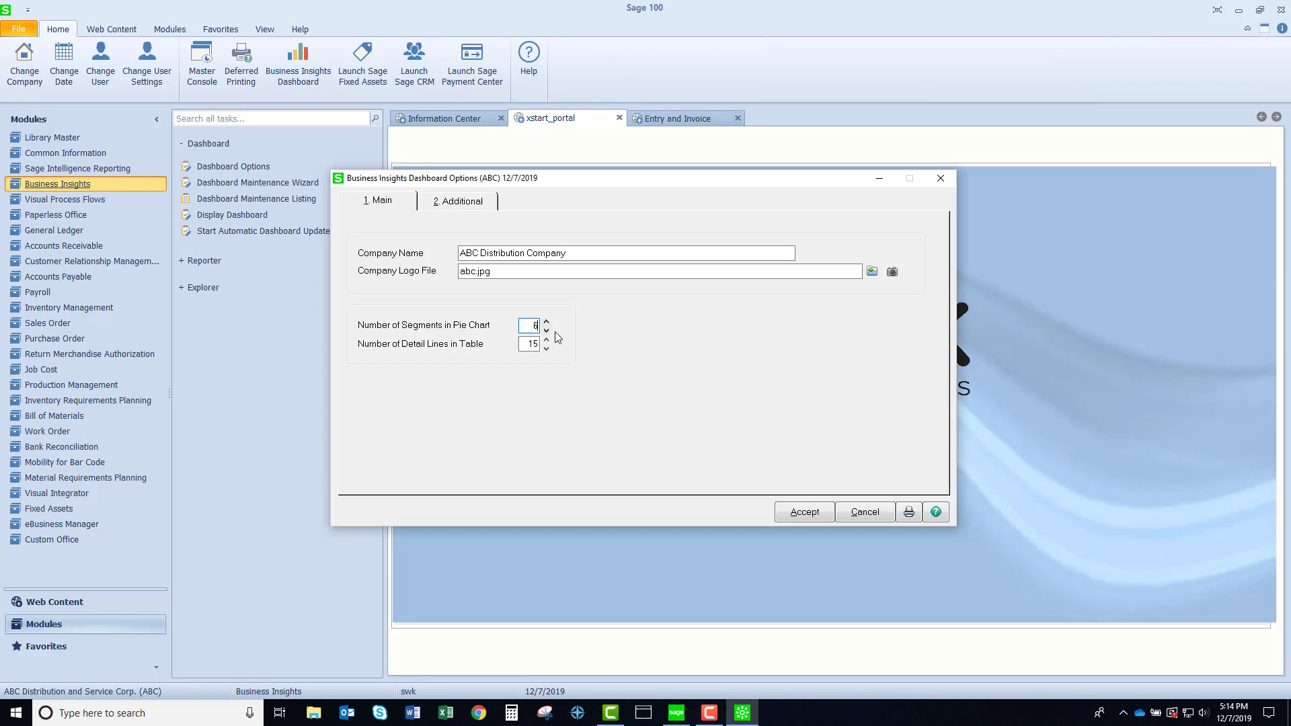
mouse_move(404, 355)
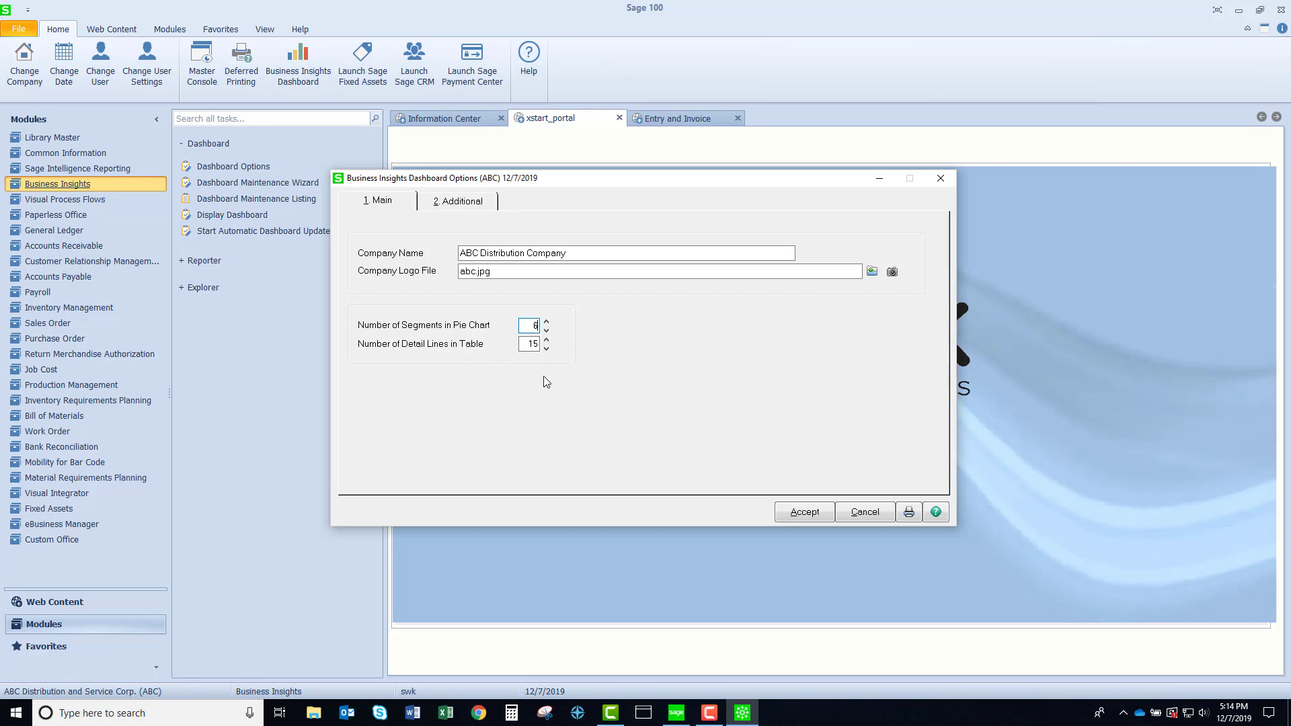
click(458, 201)
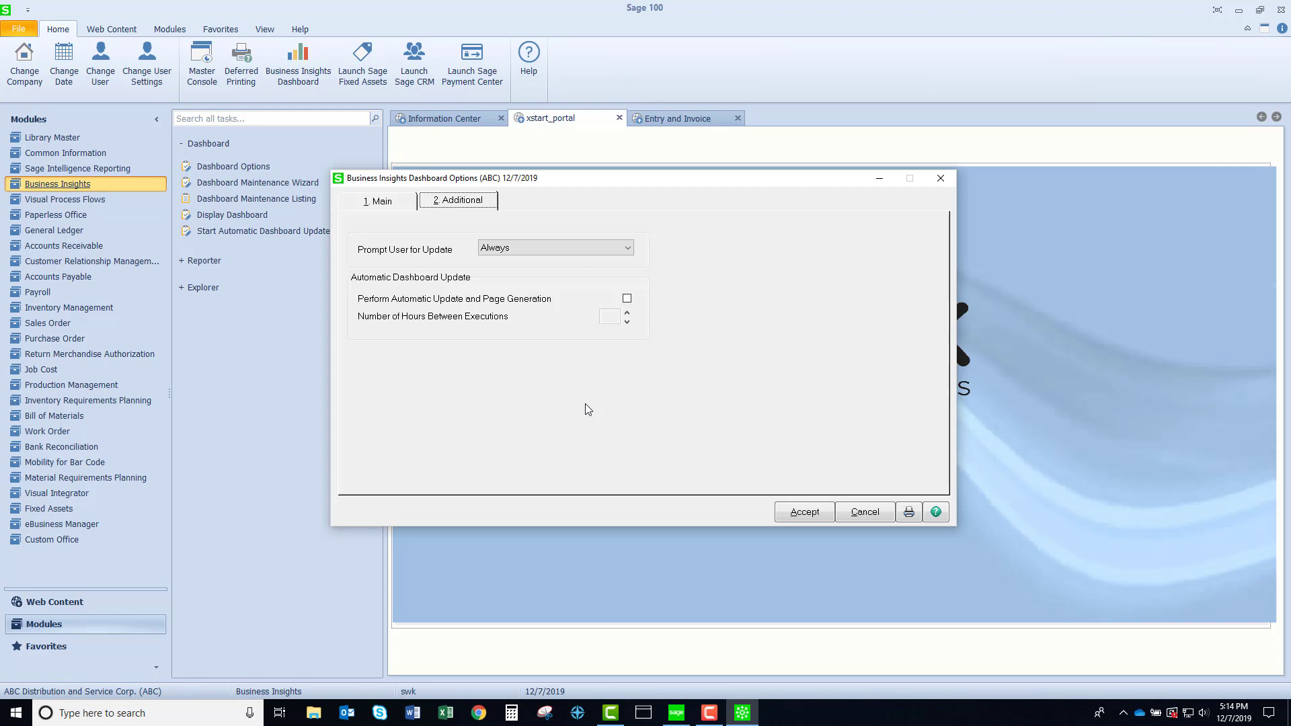
- Pick a Prompt User for Update option and close Options to reach the Dashboard page
click(555, 247)
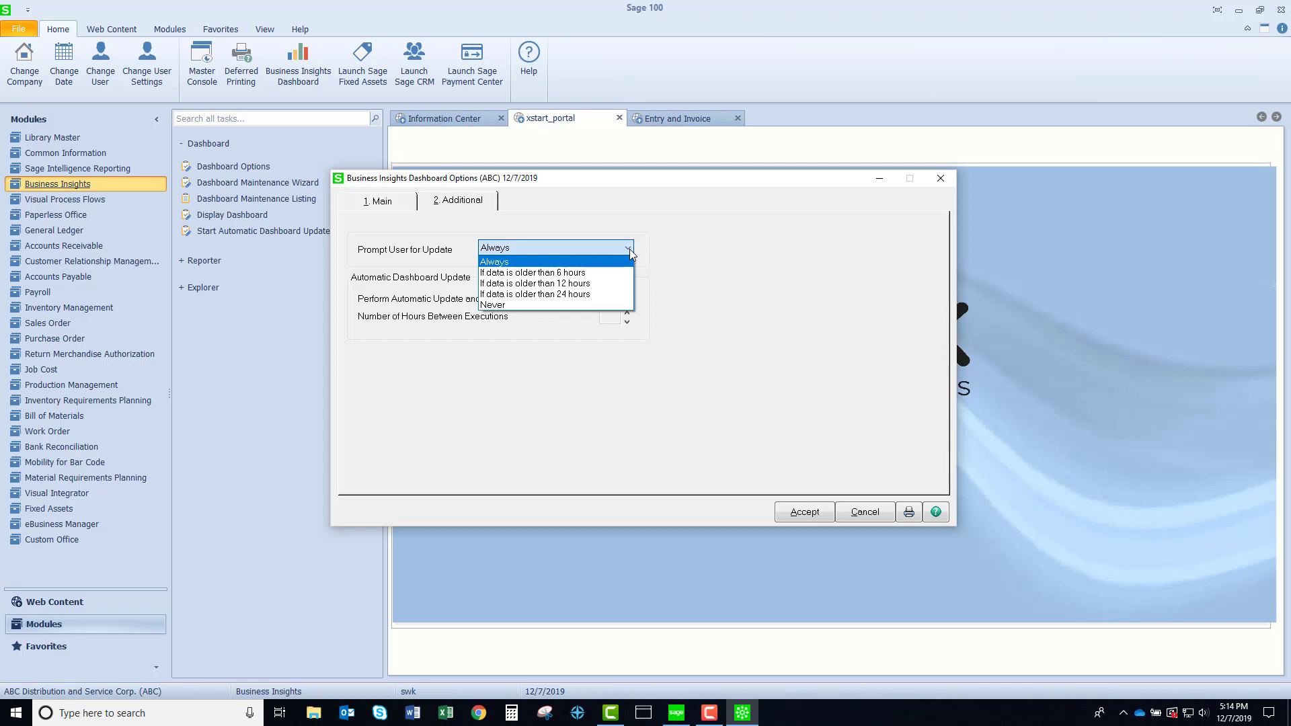
mouse_move(609, 260)
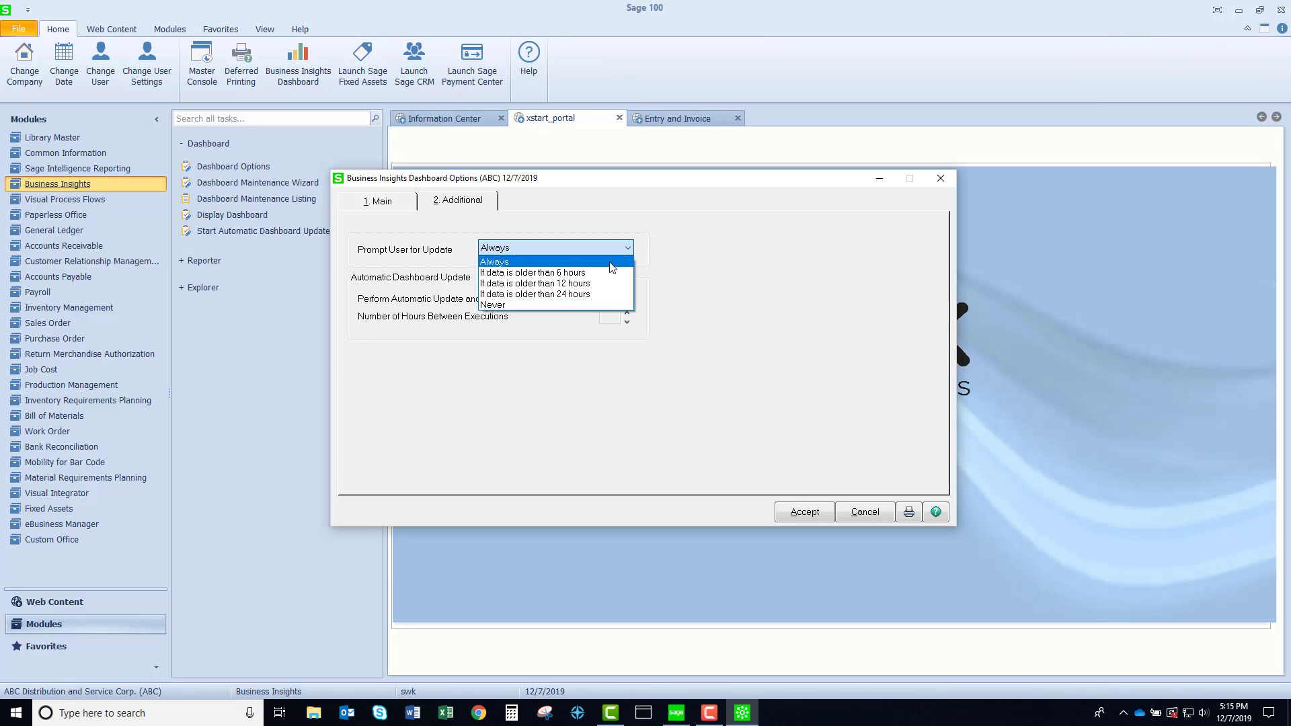
click(494, 261)
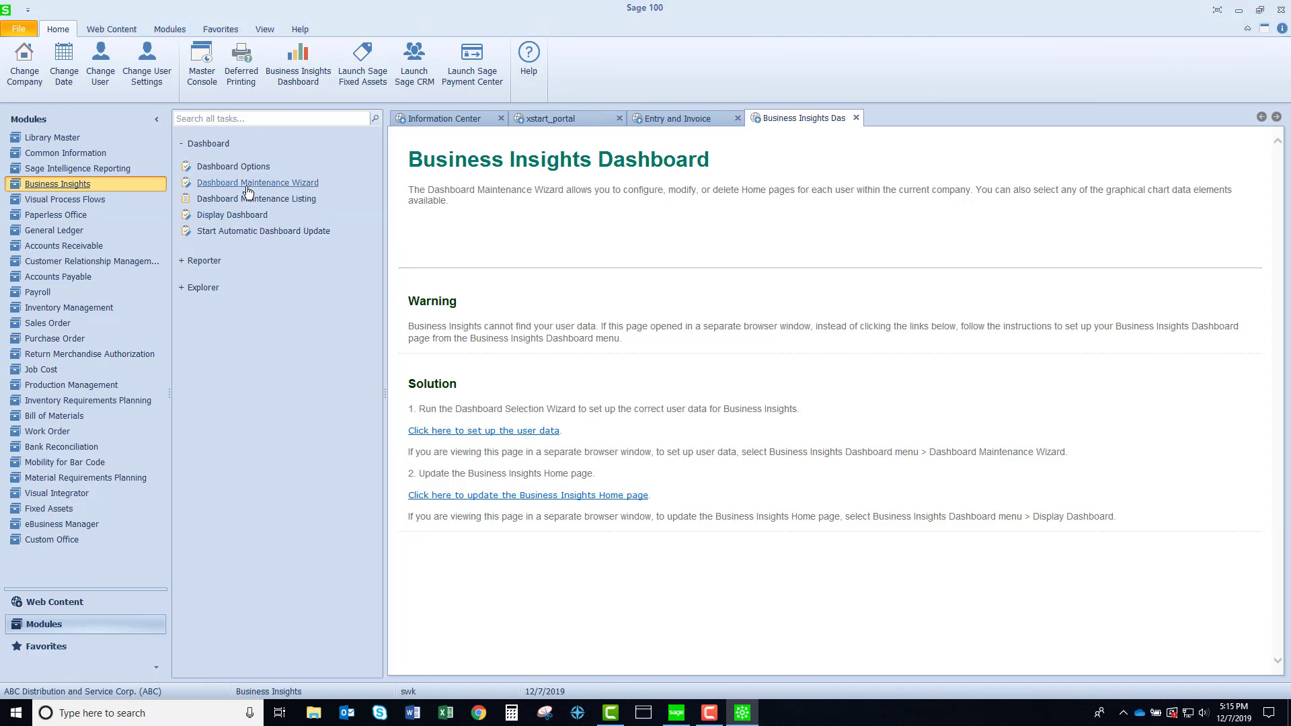
- Start the Dashboard Maintenance Wizard and enter user swk for configuration
click(257, 182)
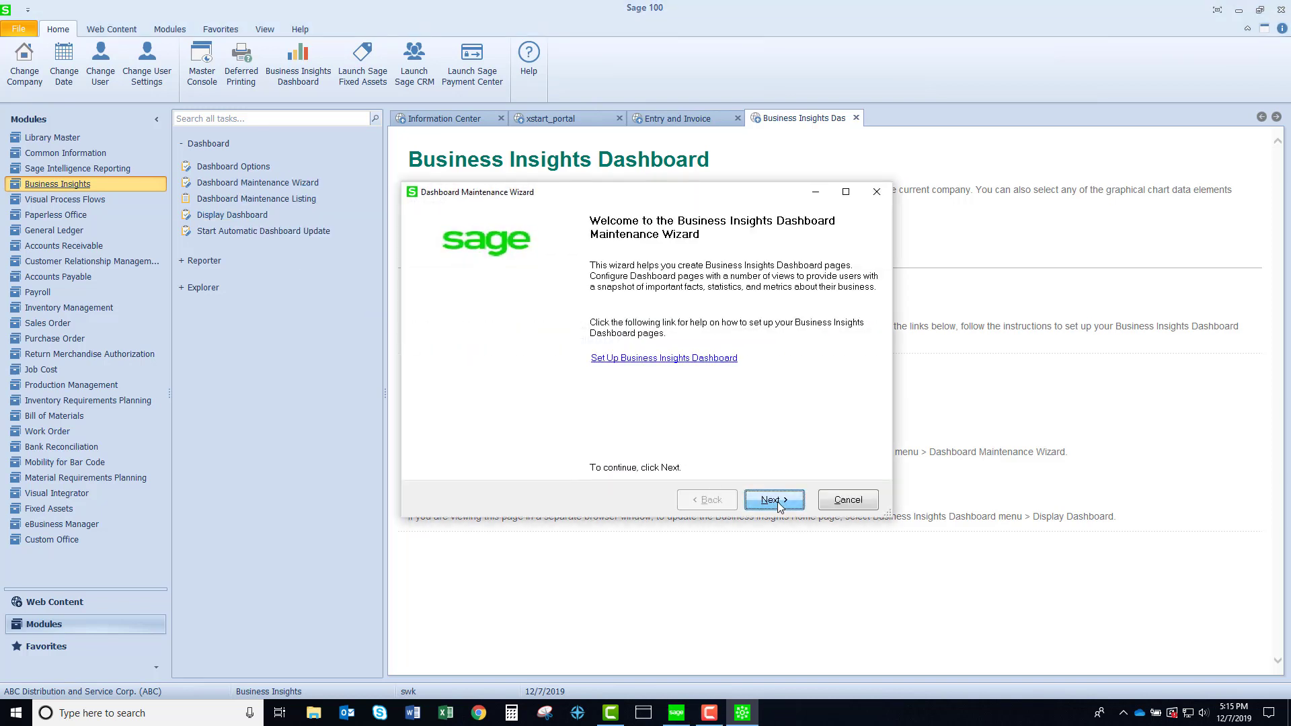
click(772, 499)
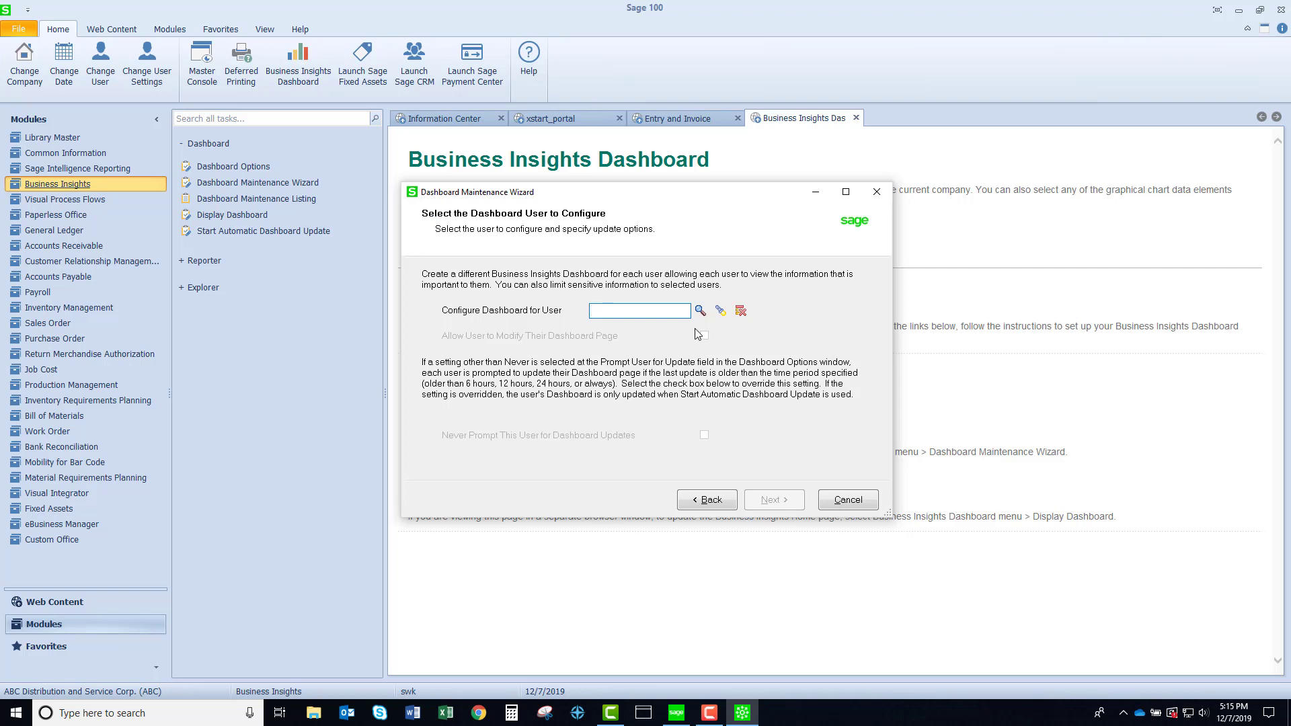
text(swk)
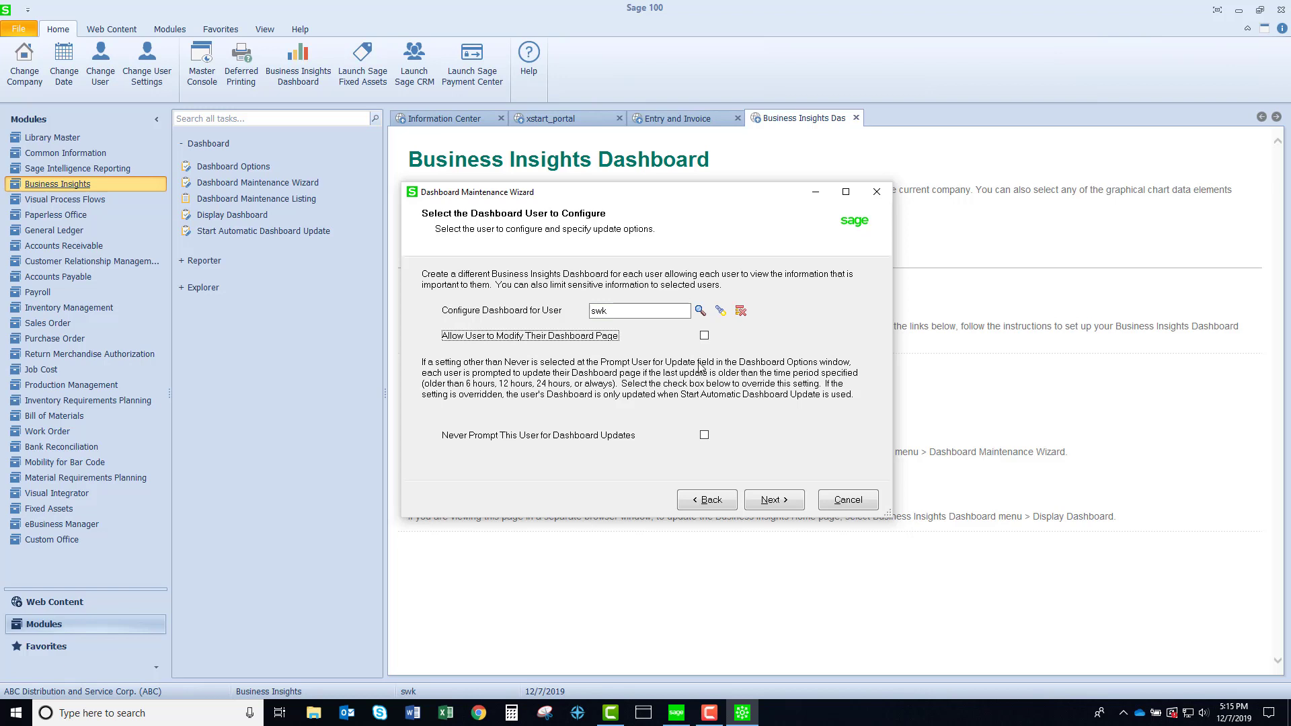
- Add Payables Aging, Receivables Aging, Top Customers and Top Vendors views to swk's dashboard
click(771, 499)
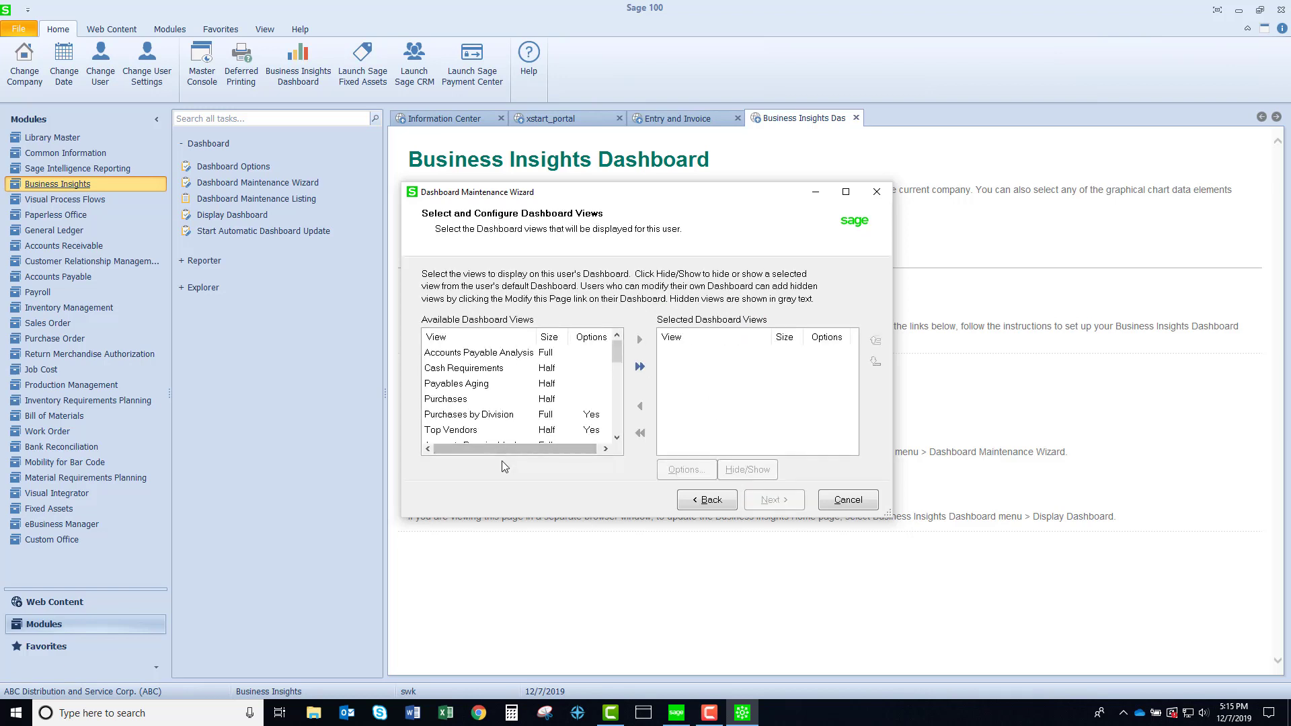
mouse_move(723, 382)
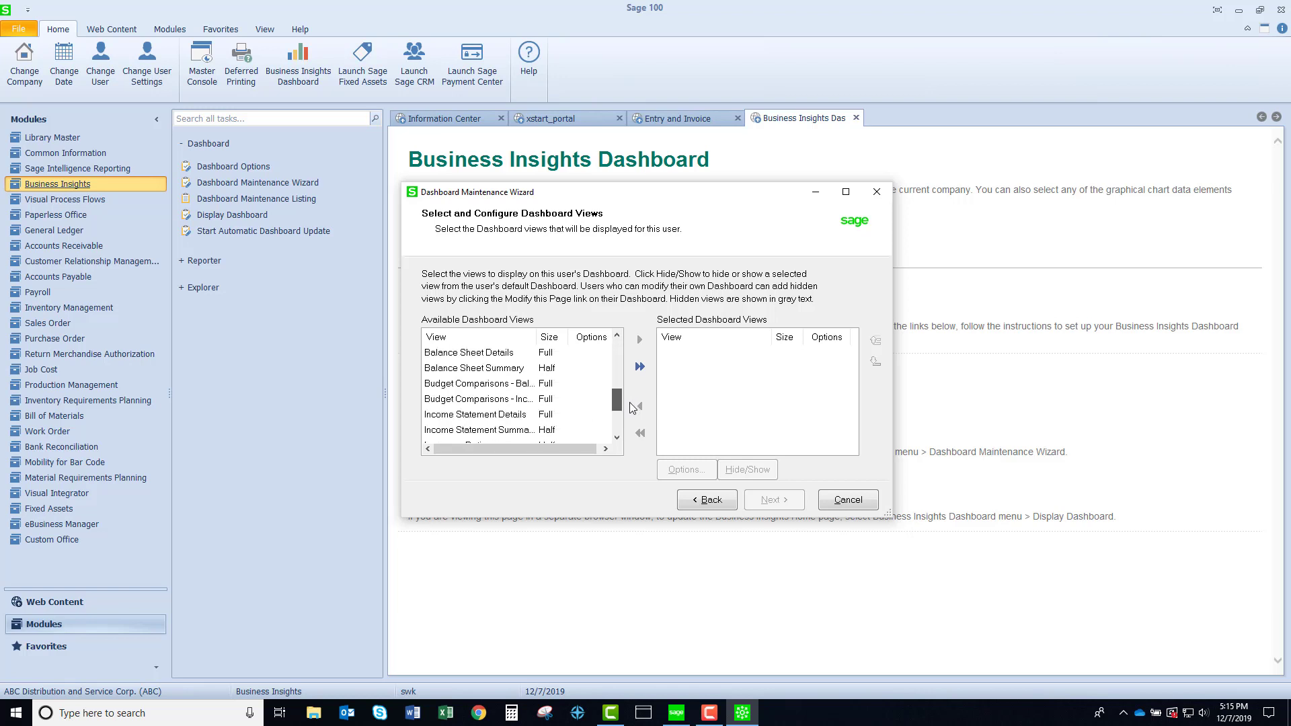
scroll(down, 3)
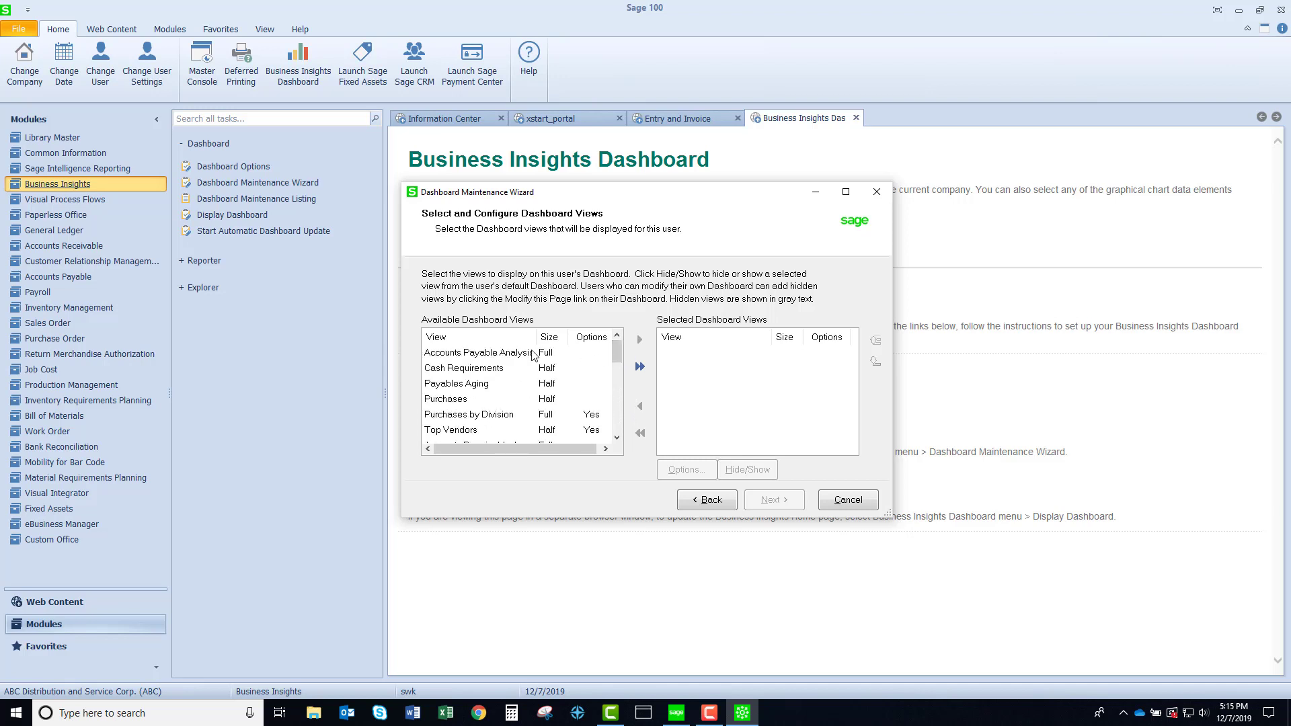
mouse_move(554, 381)
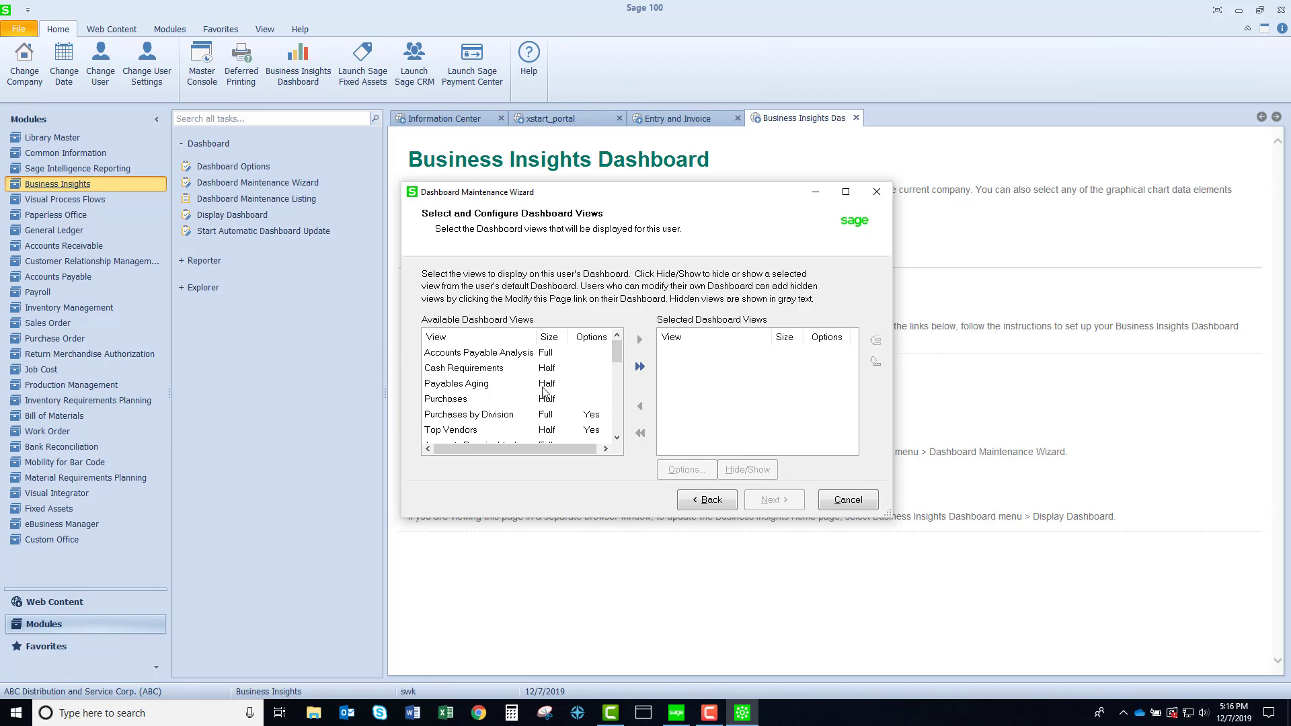
mouse_move(549, 393)
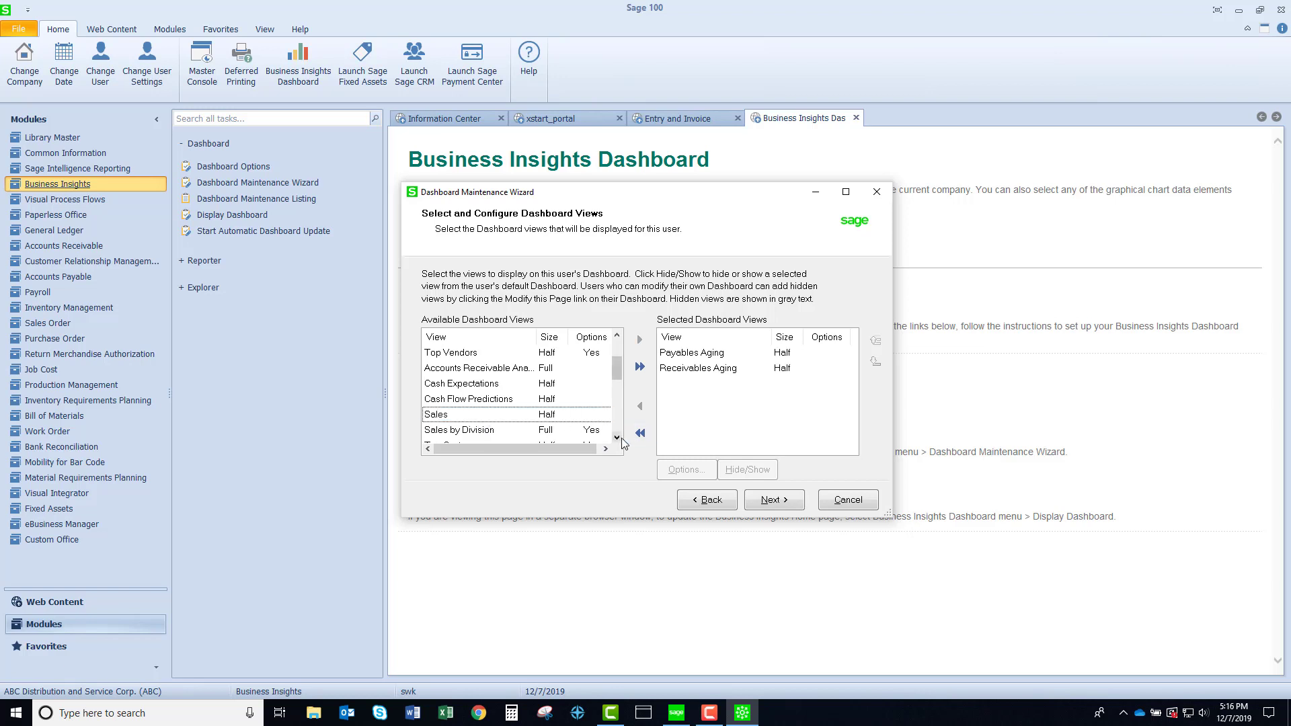
click(617, 437)
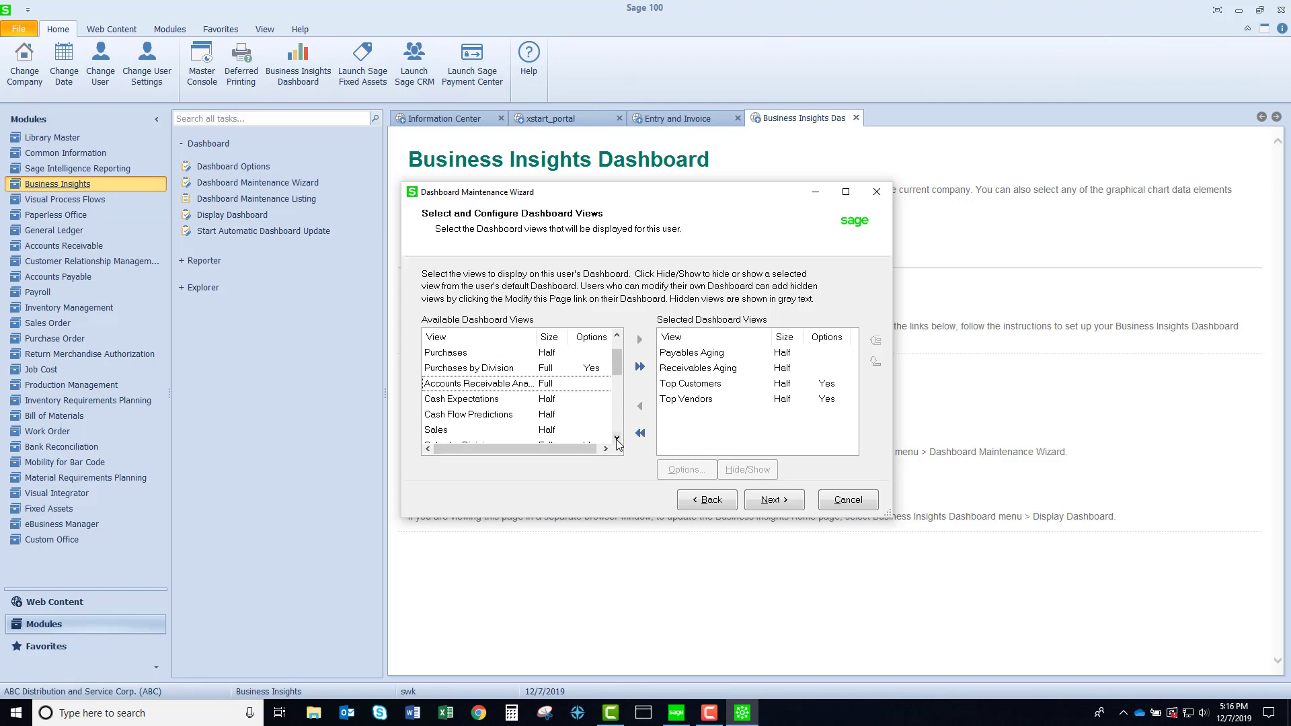
click(615, 433)
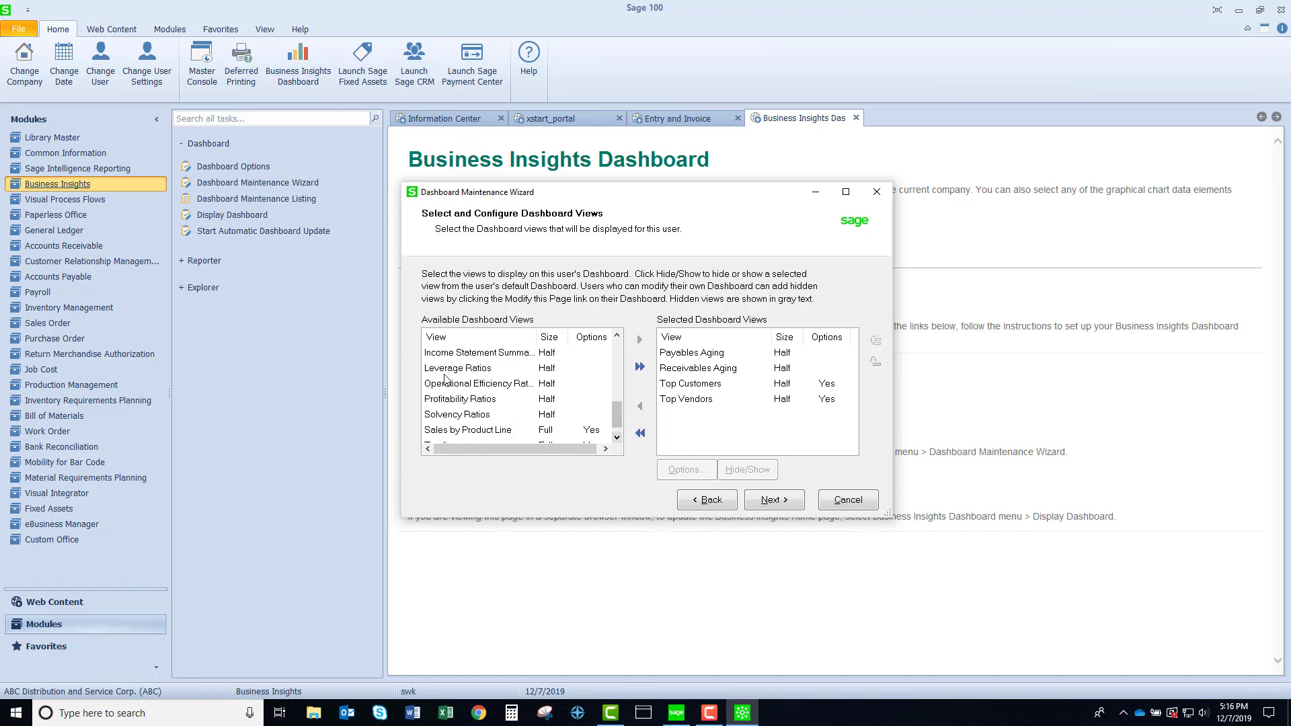
click(460, 399)
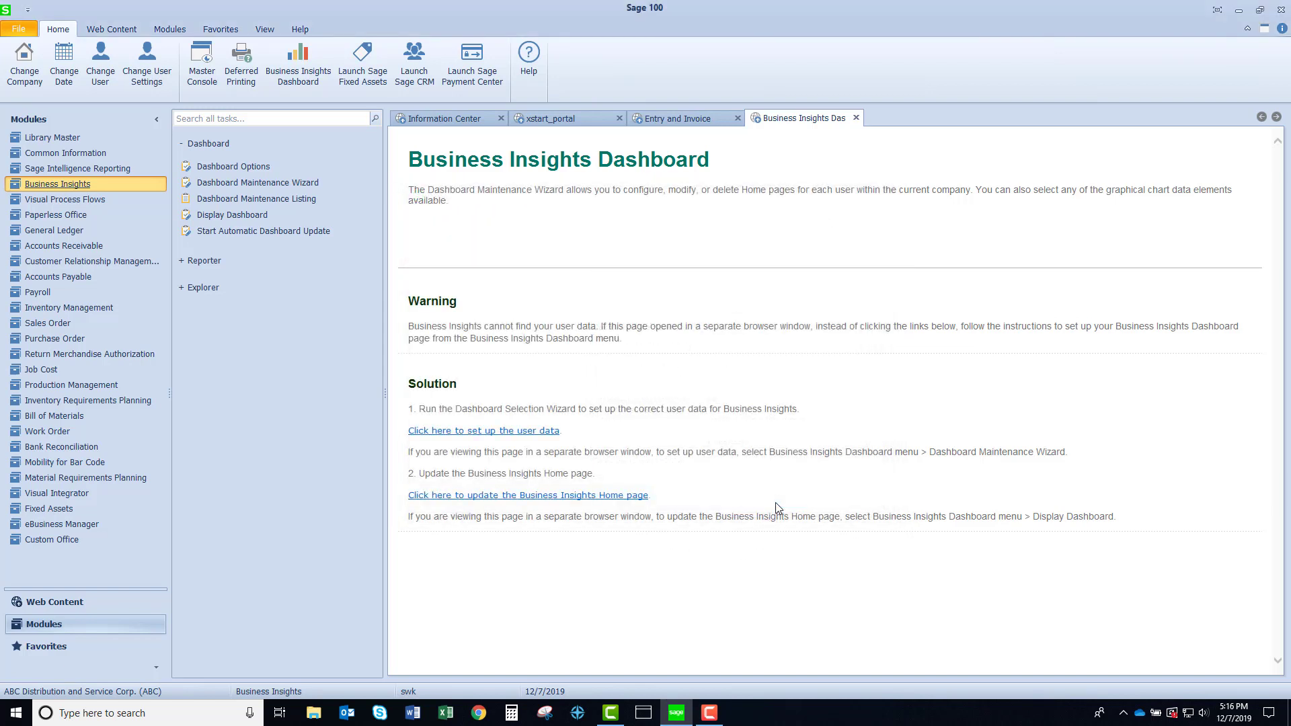
mouse_move(263, 231)
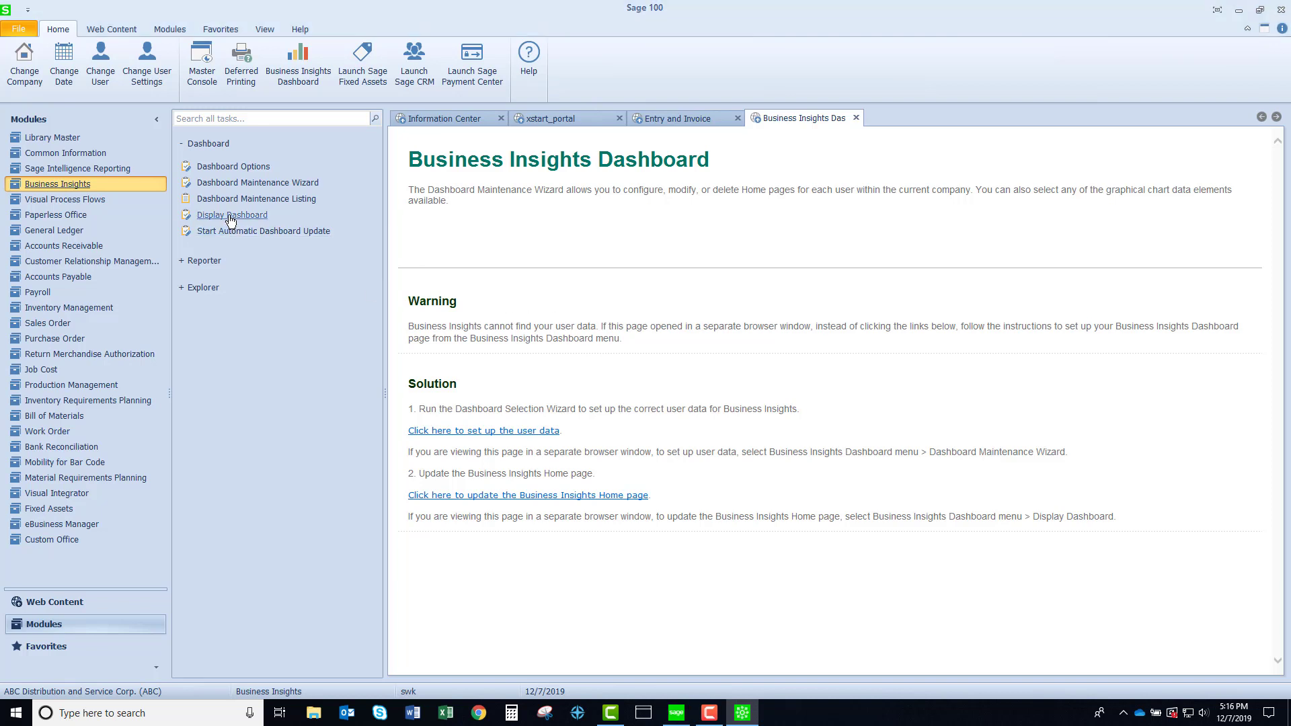
- Change the recalculation date to 05/31/2020 and confirm updating the dashboards
click(232, 215)
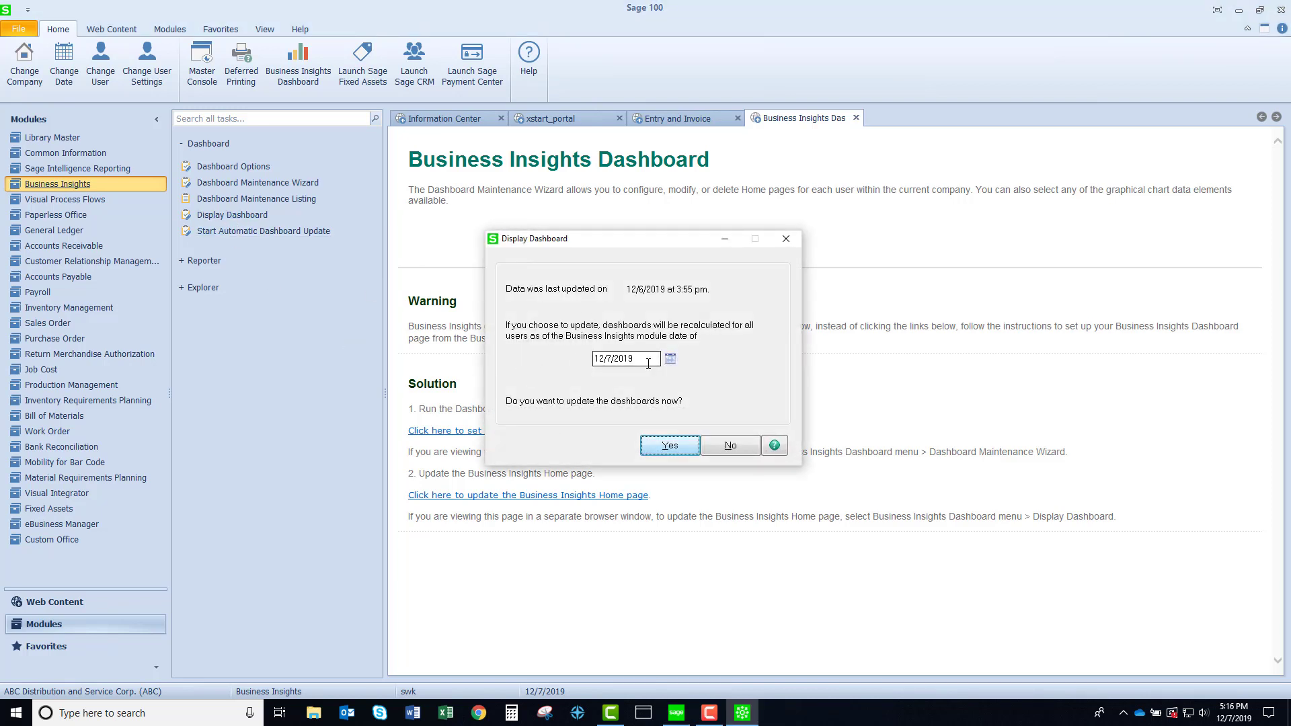
text(0531)
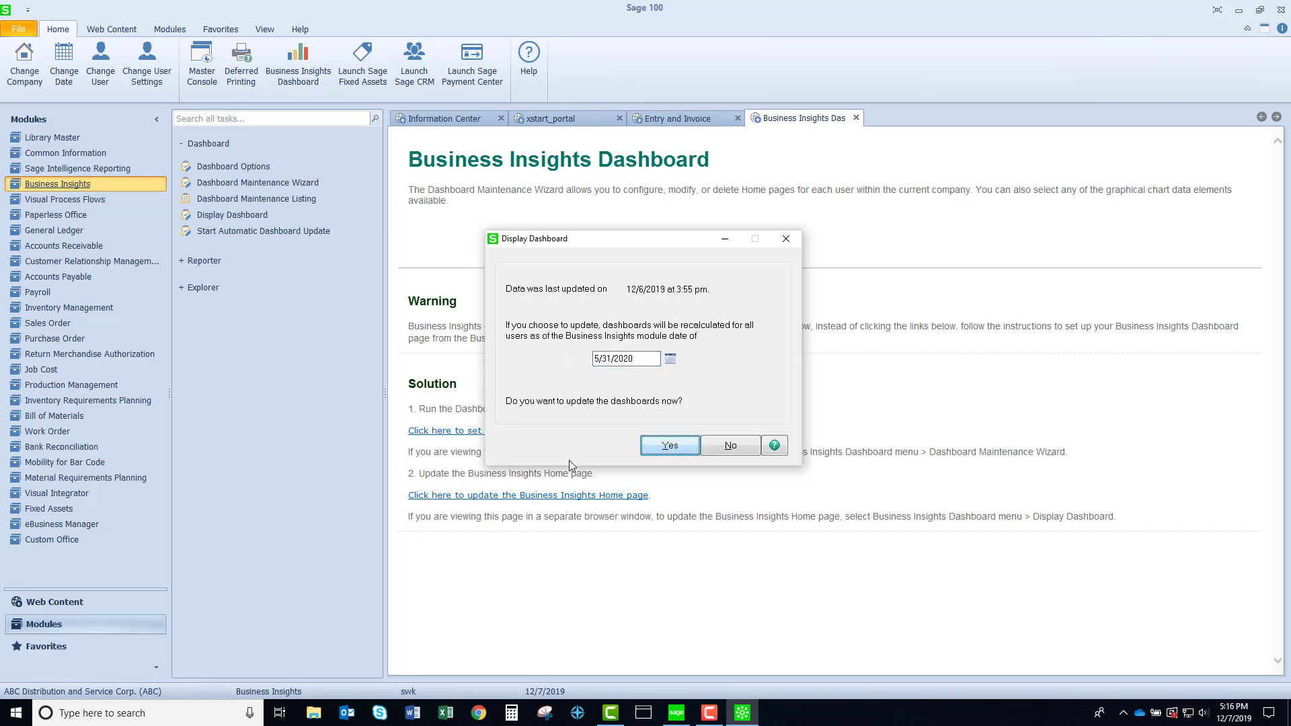
click(667, 444)
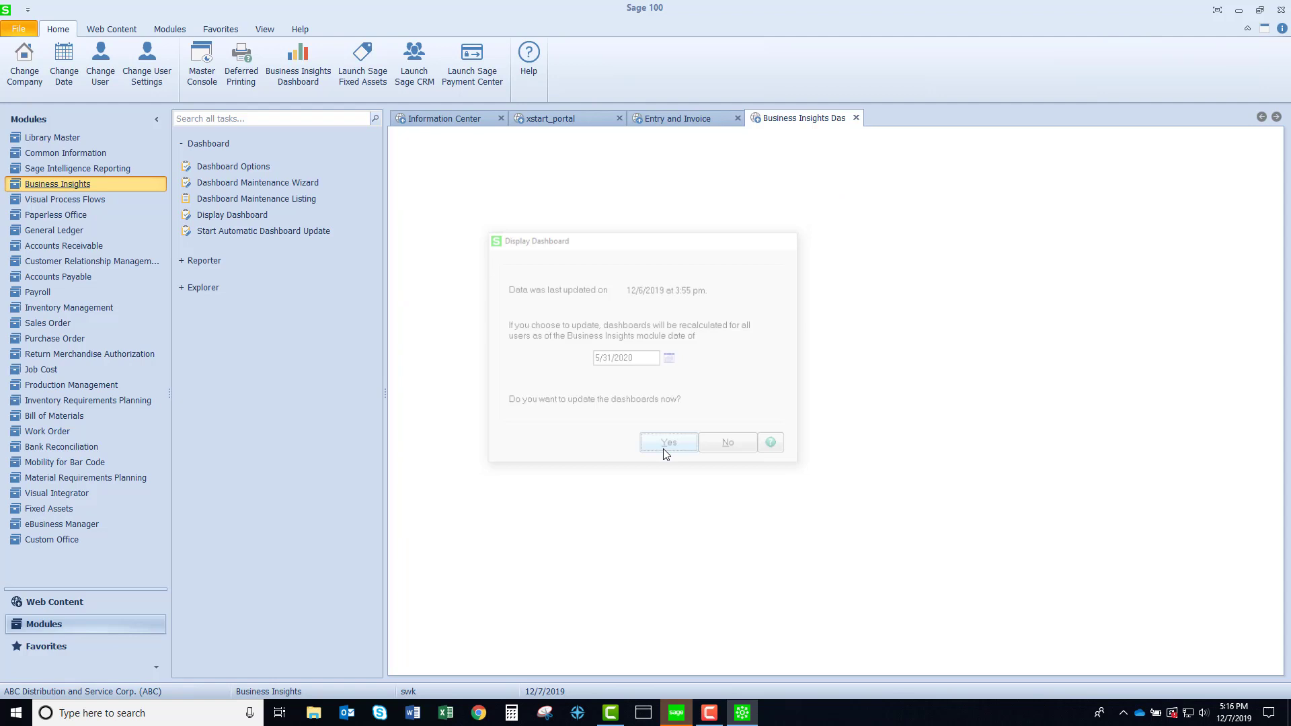
- Load the refreshed dashboard showing Payables and Receivables Aging as of May 31, 2020
click(667, 442)
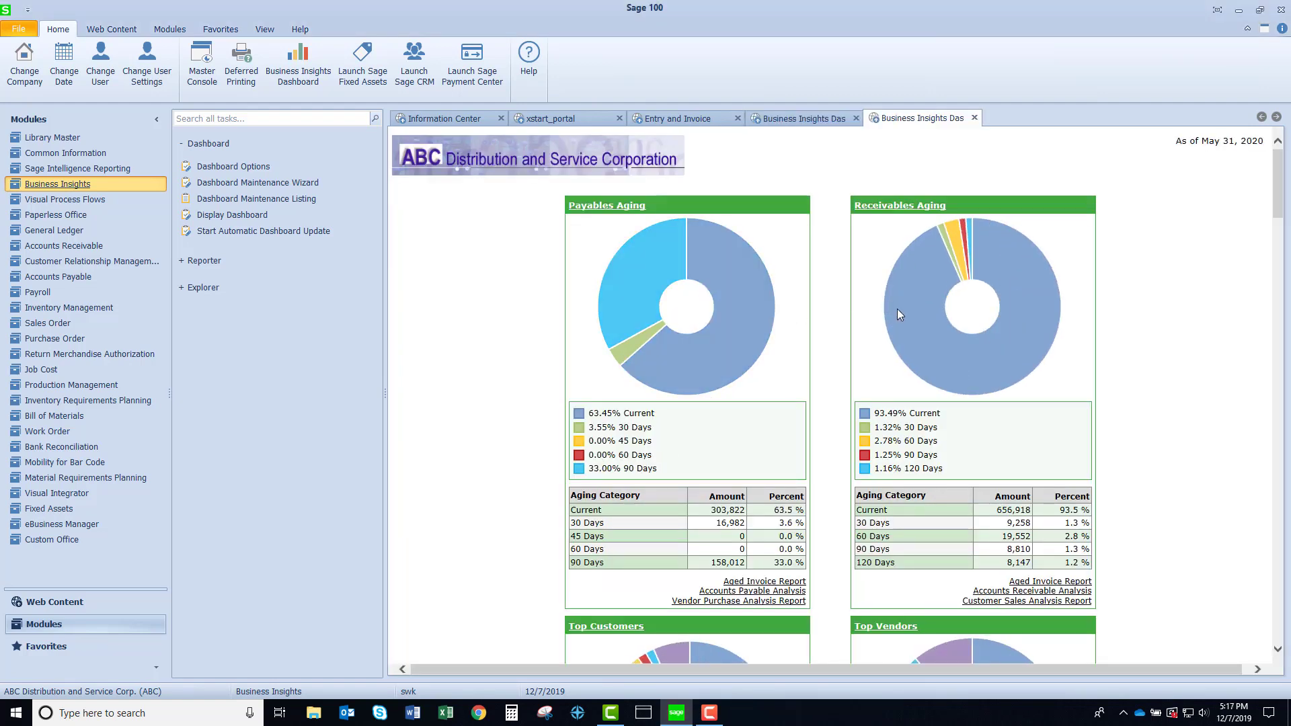
mouse_move(696, 348)
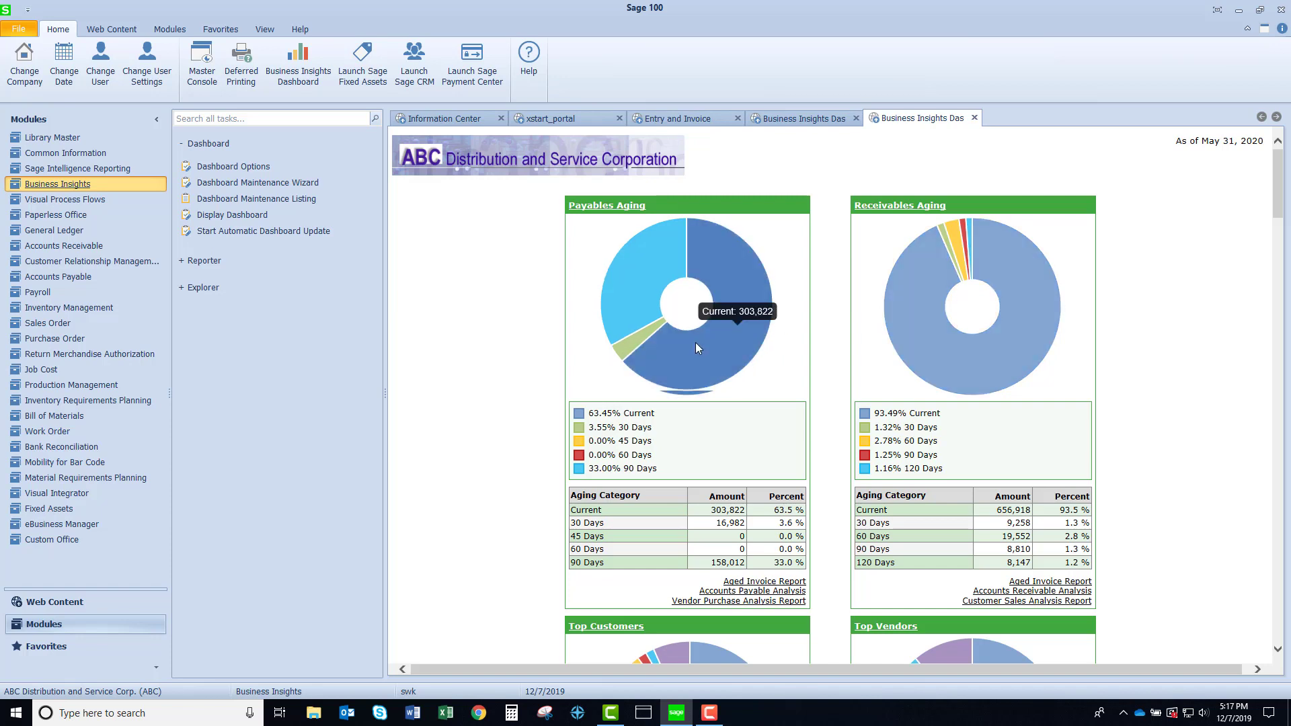
mouse_move(627, 335)
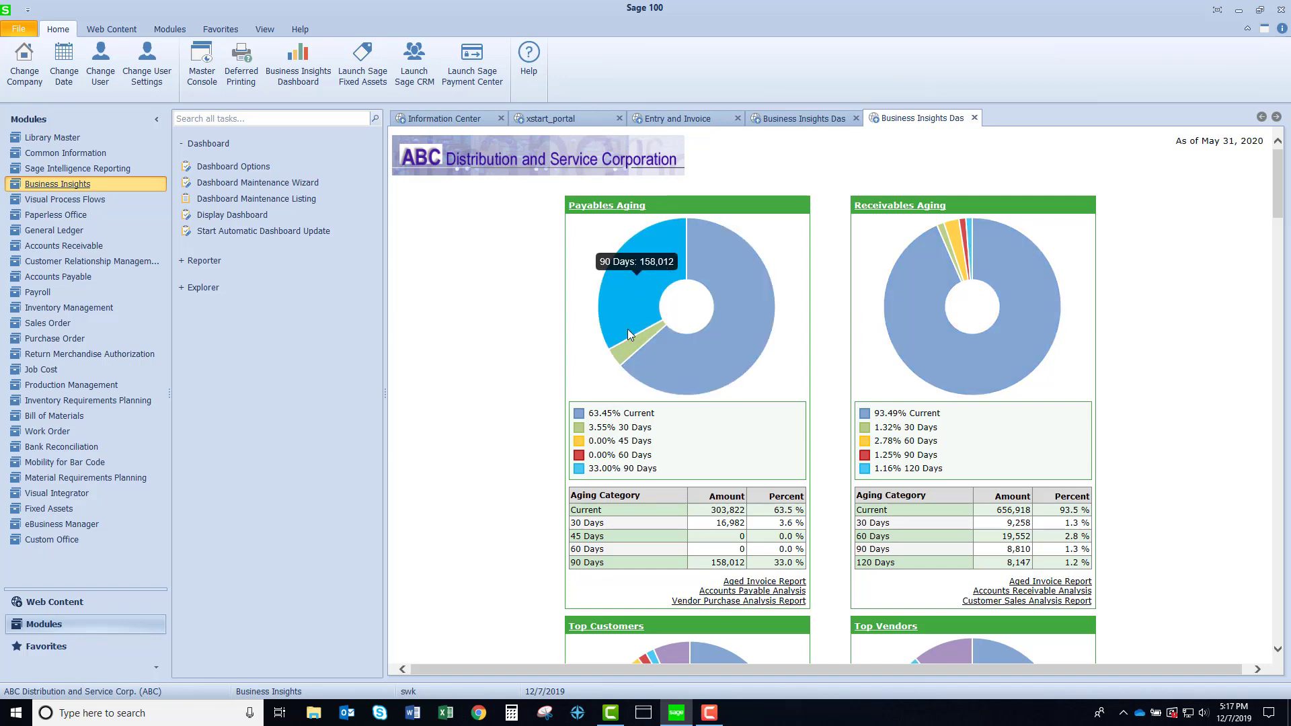
mouse_move(742, 340)
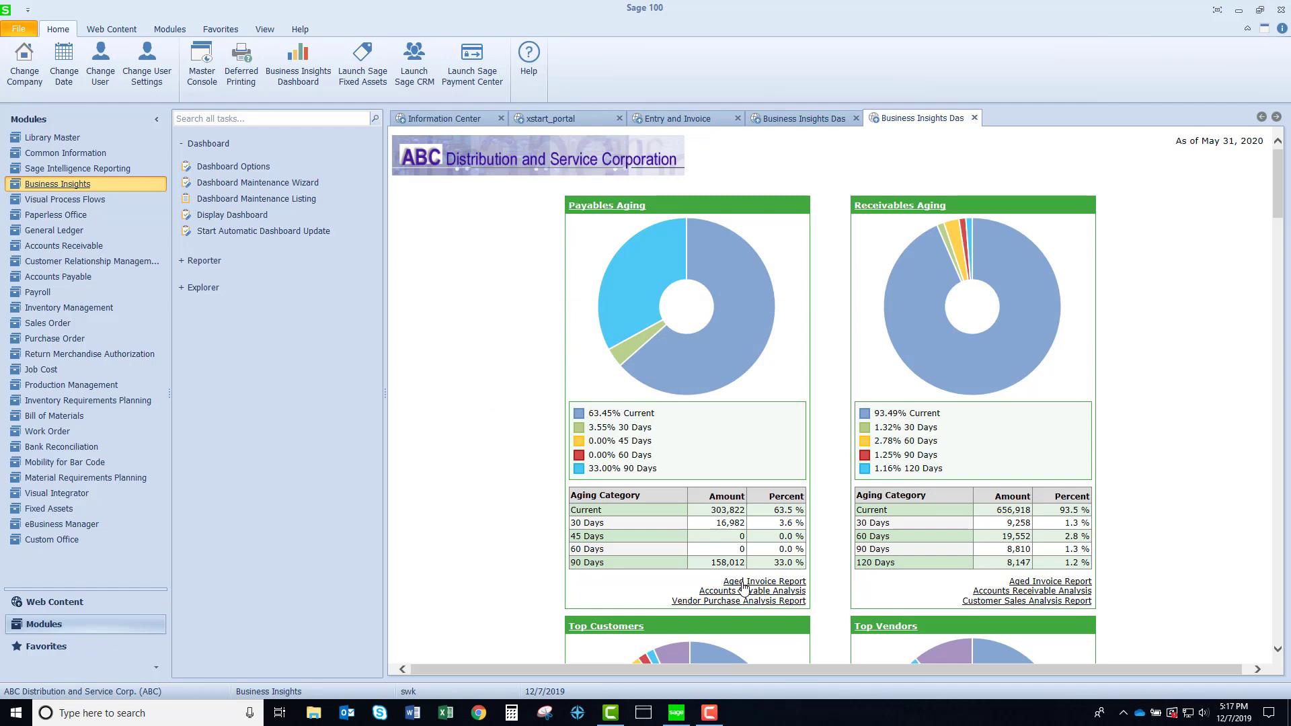
click(764, 581)
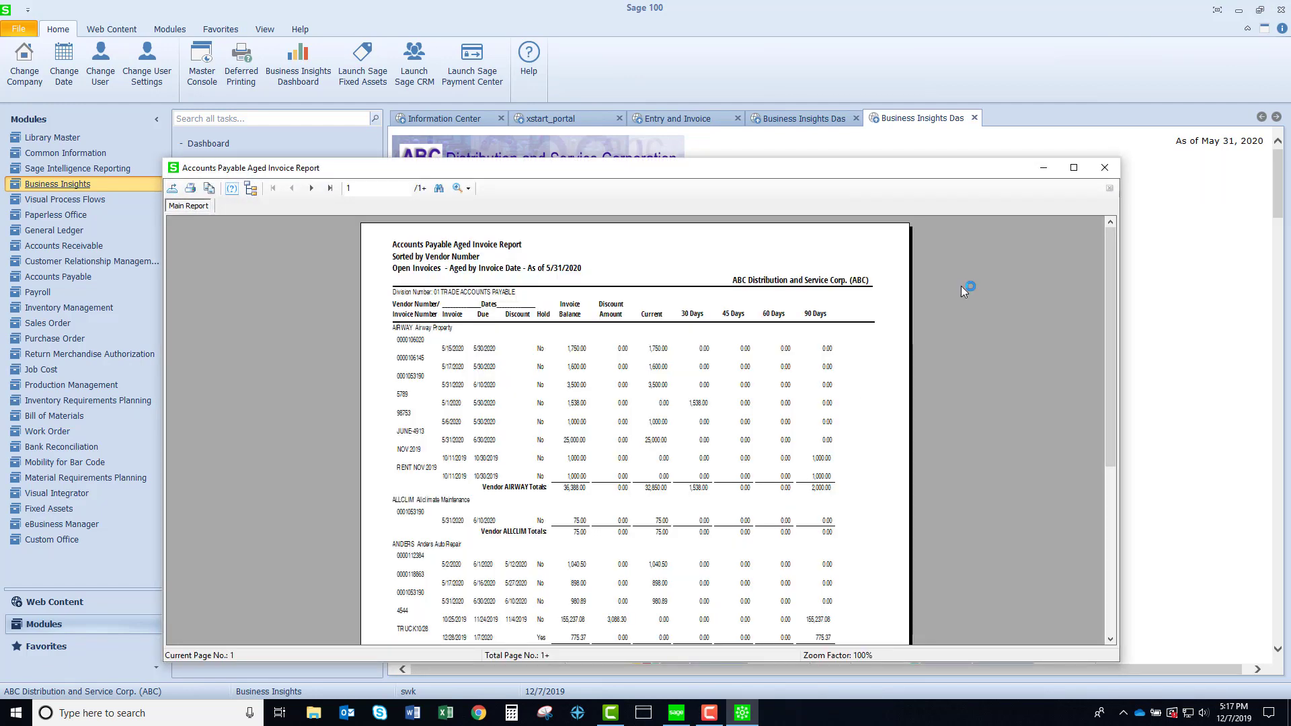
click(1103, 168)
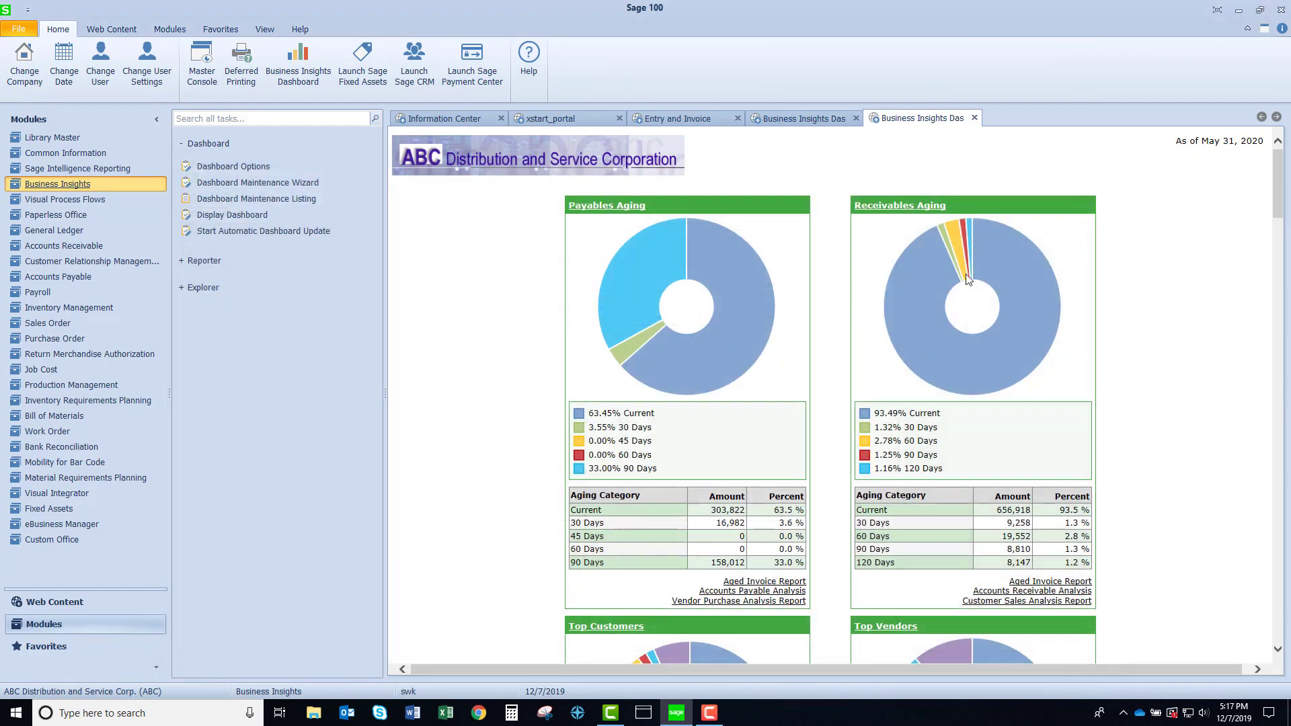
scroll(down, 3)
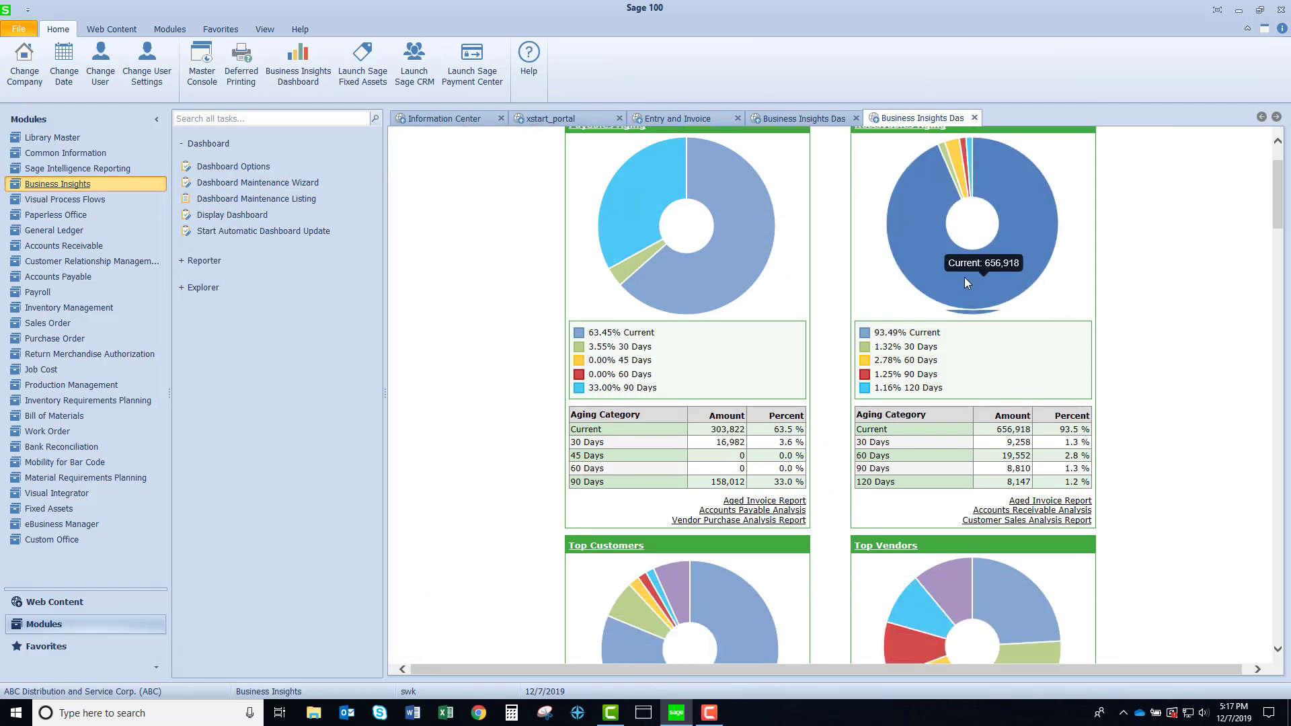
scroll(down, 3)
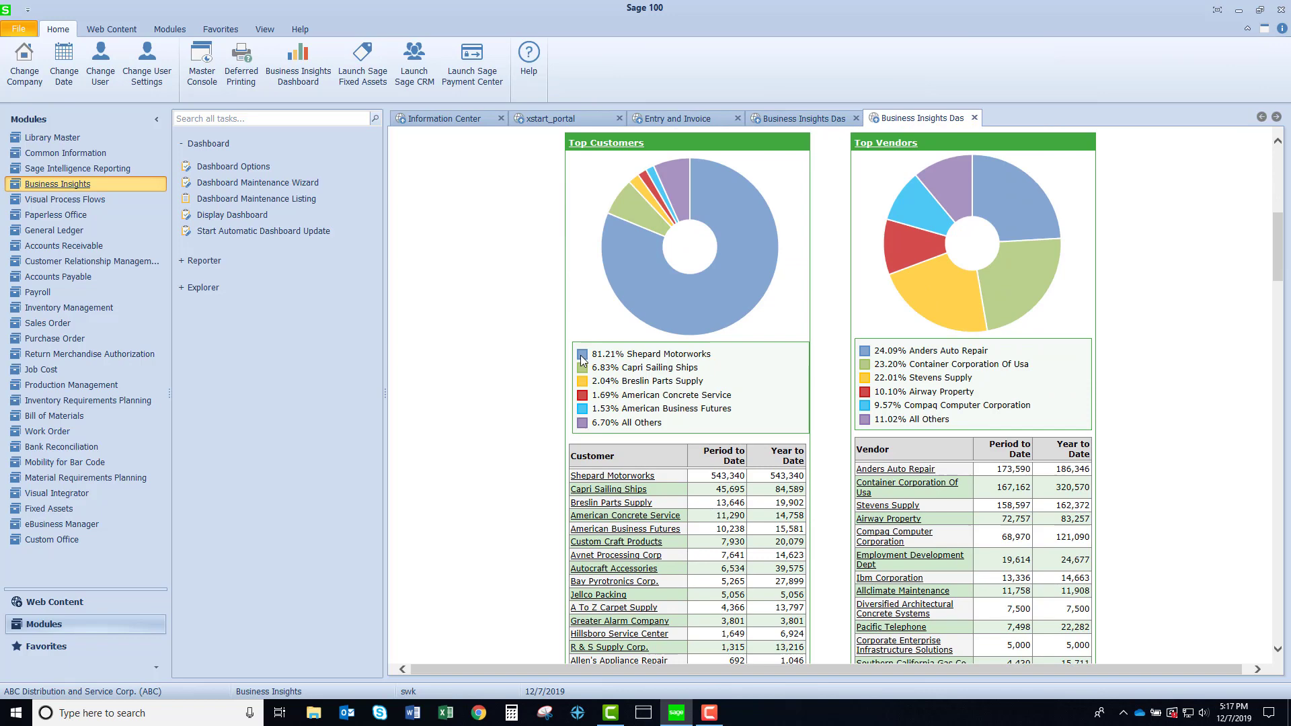
mouse_move(609, 489)
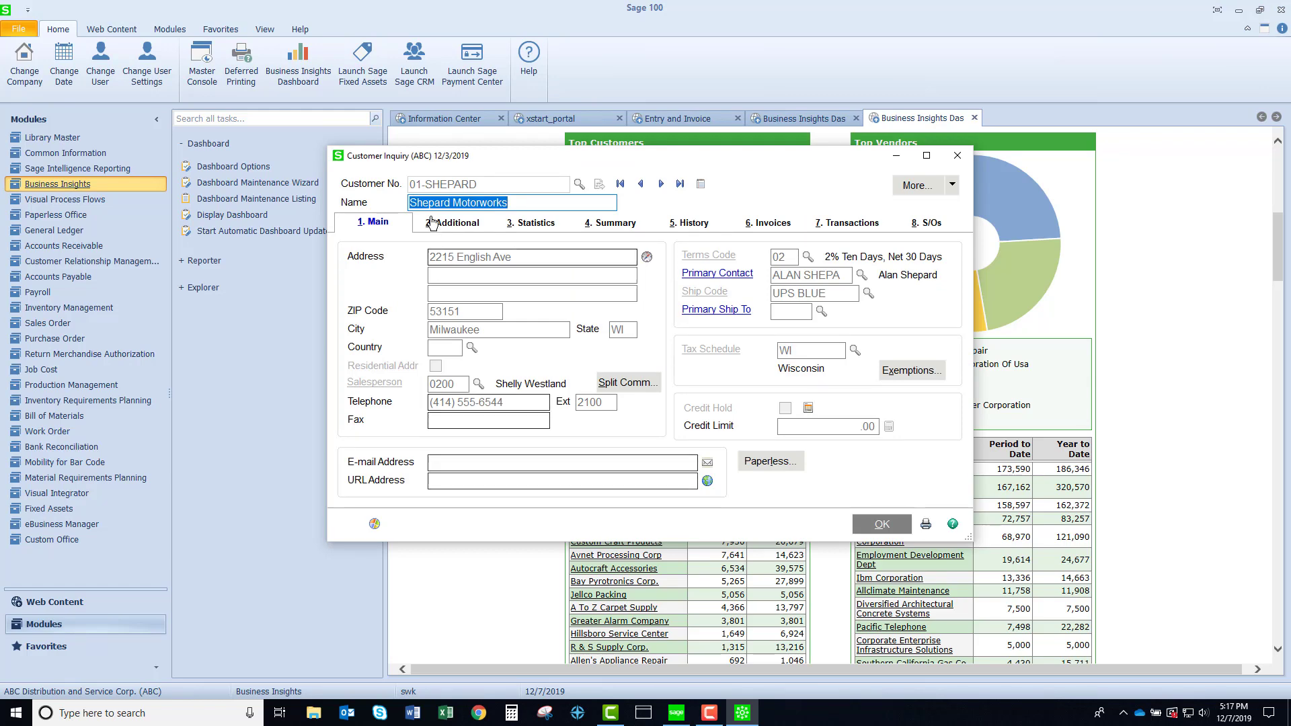
click(956, 155)
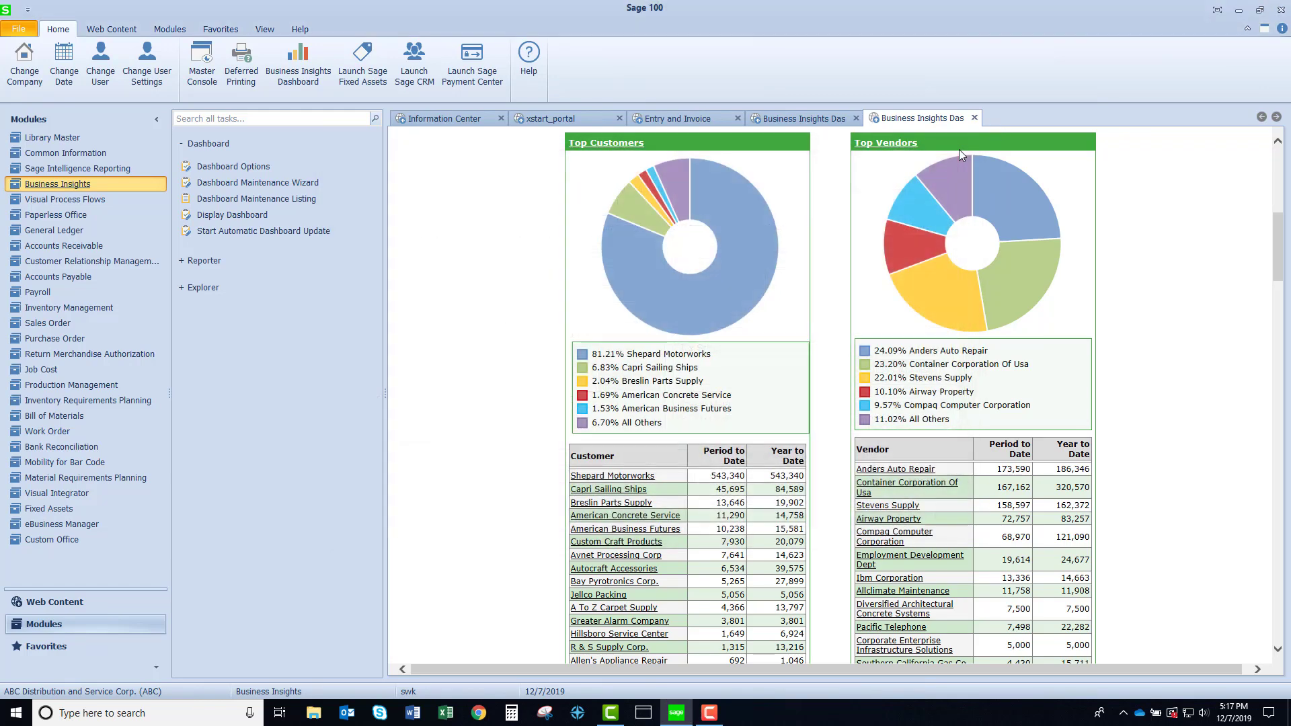
scroll(down, 3)
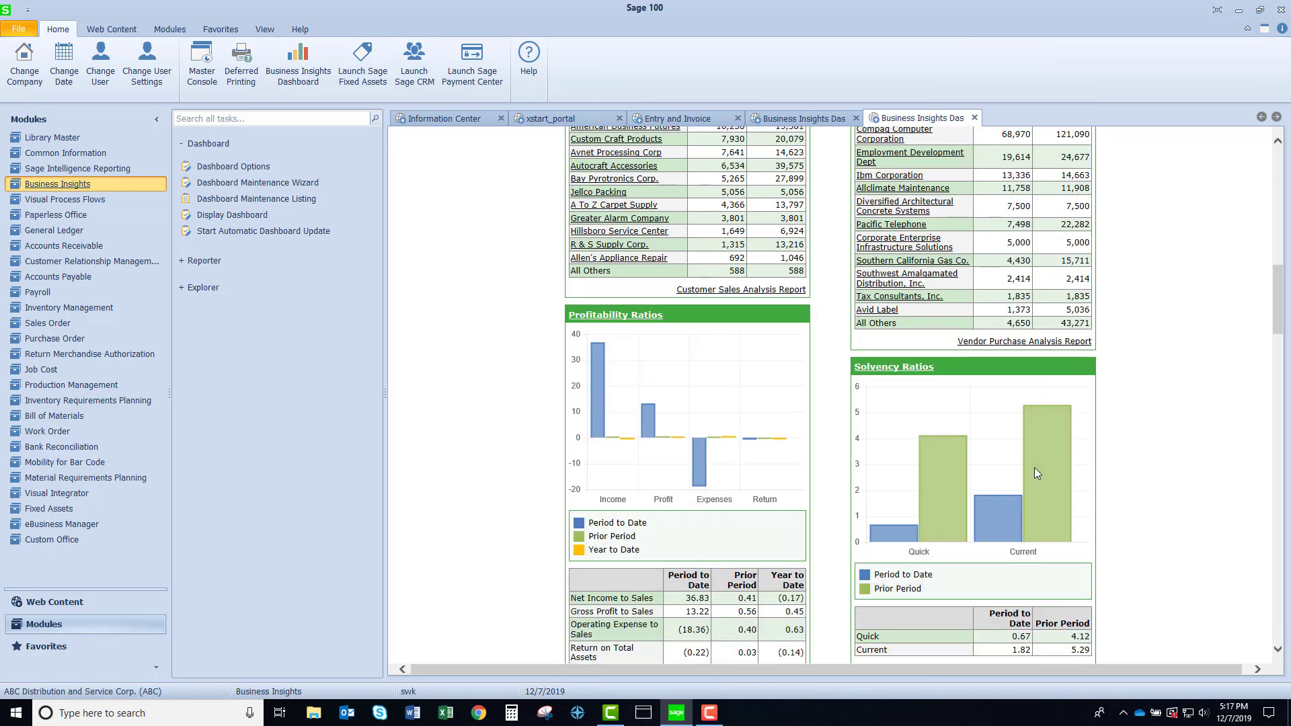
scroll(down, 3)
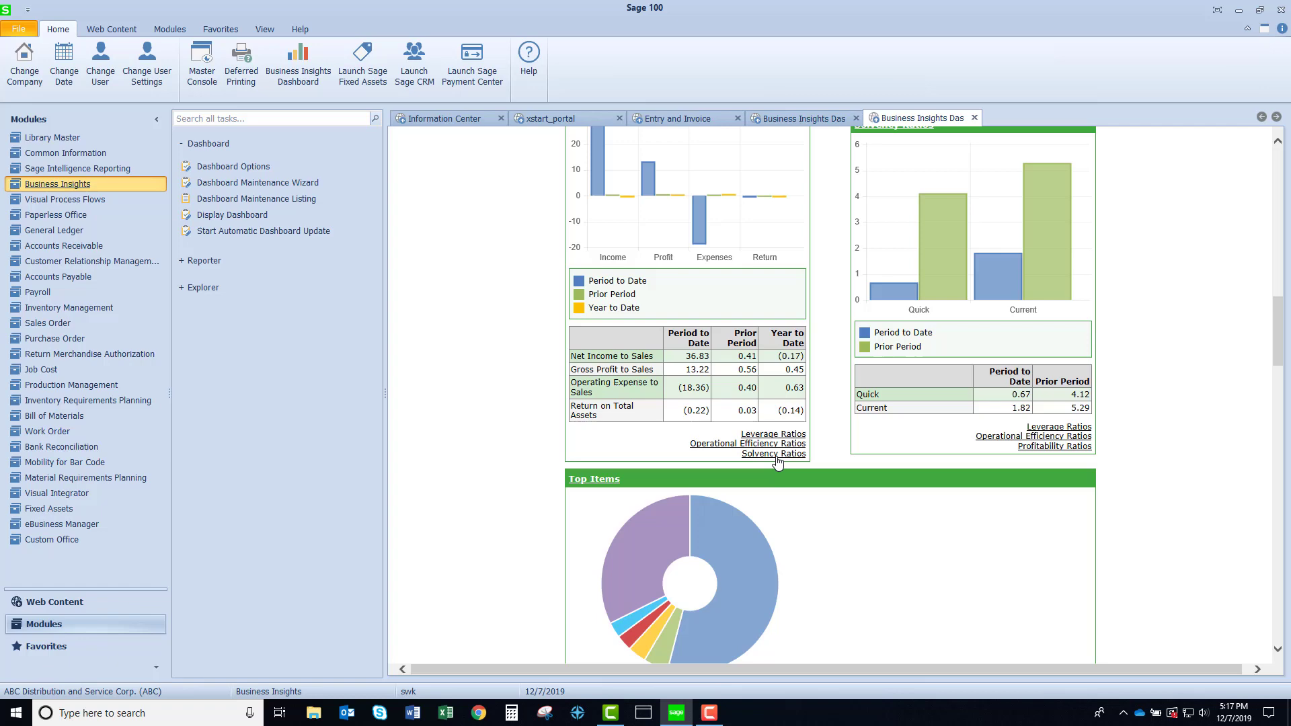
scroll(down, 3)
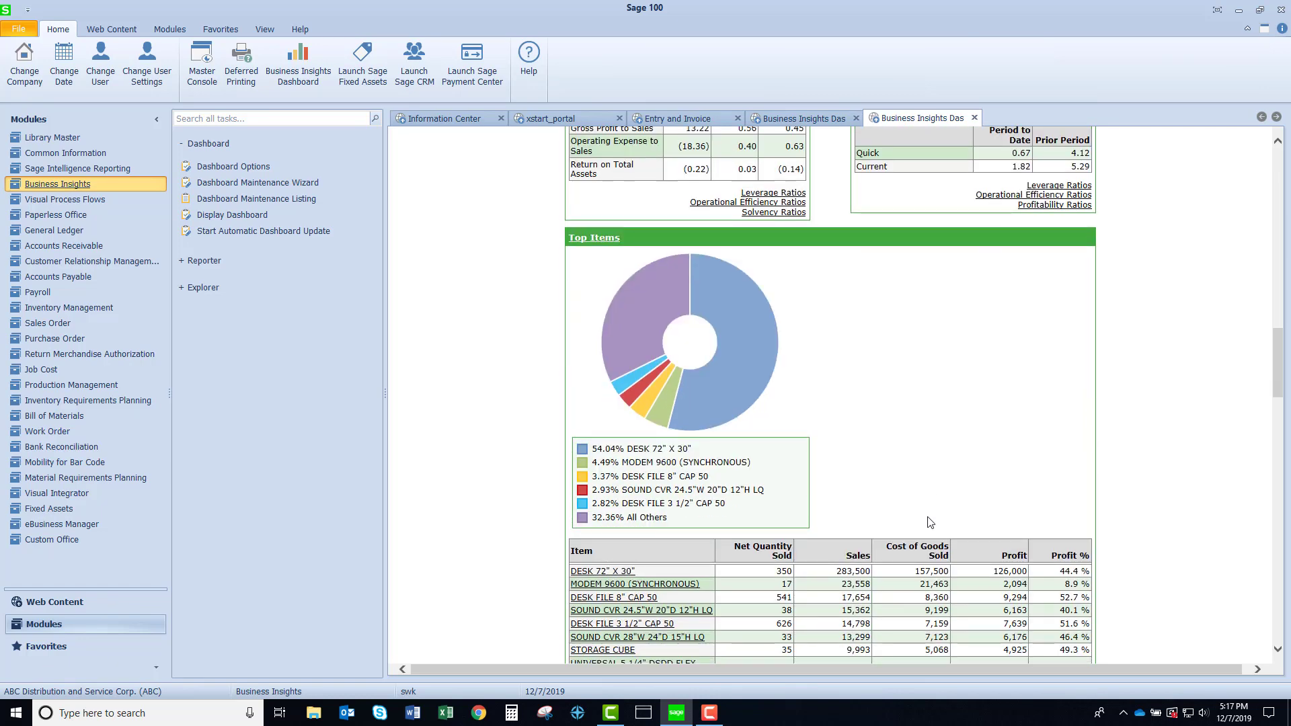
scroll(down, 3)
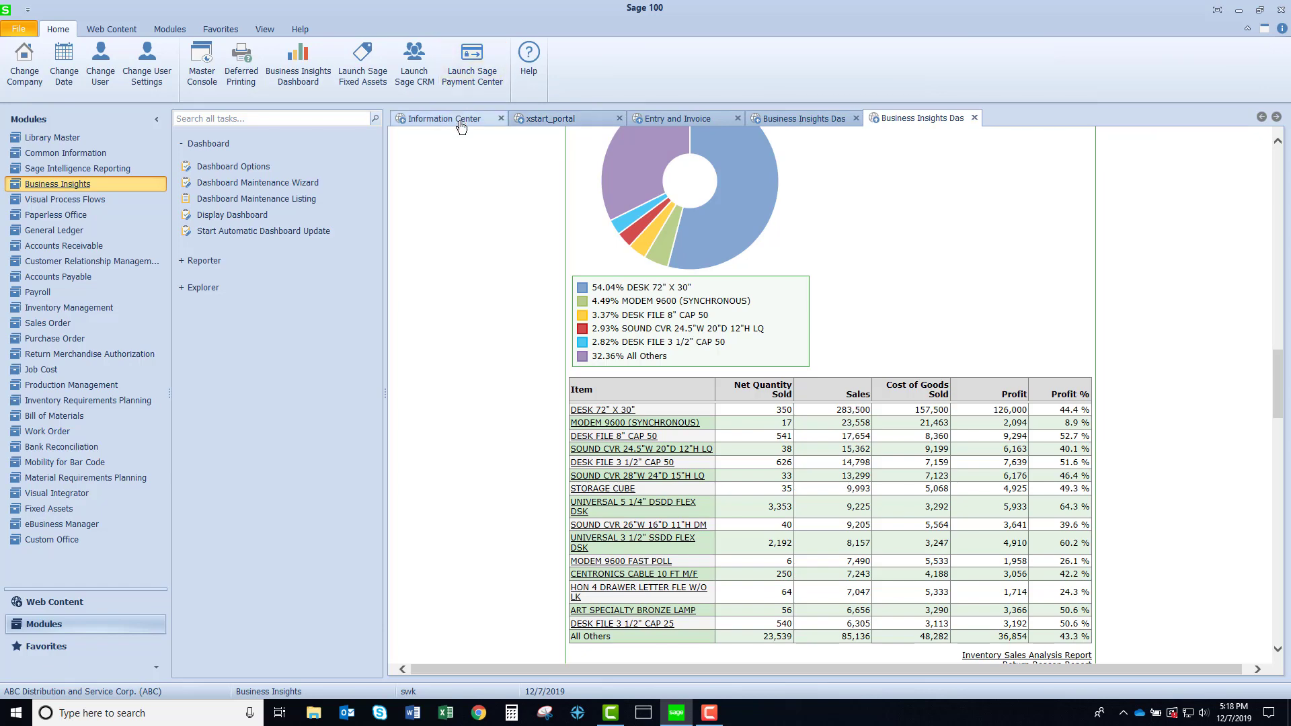
click(445, 118)
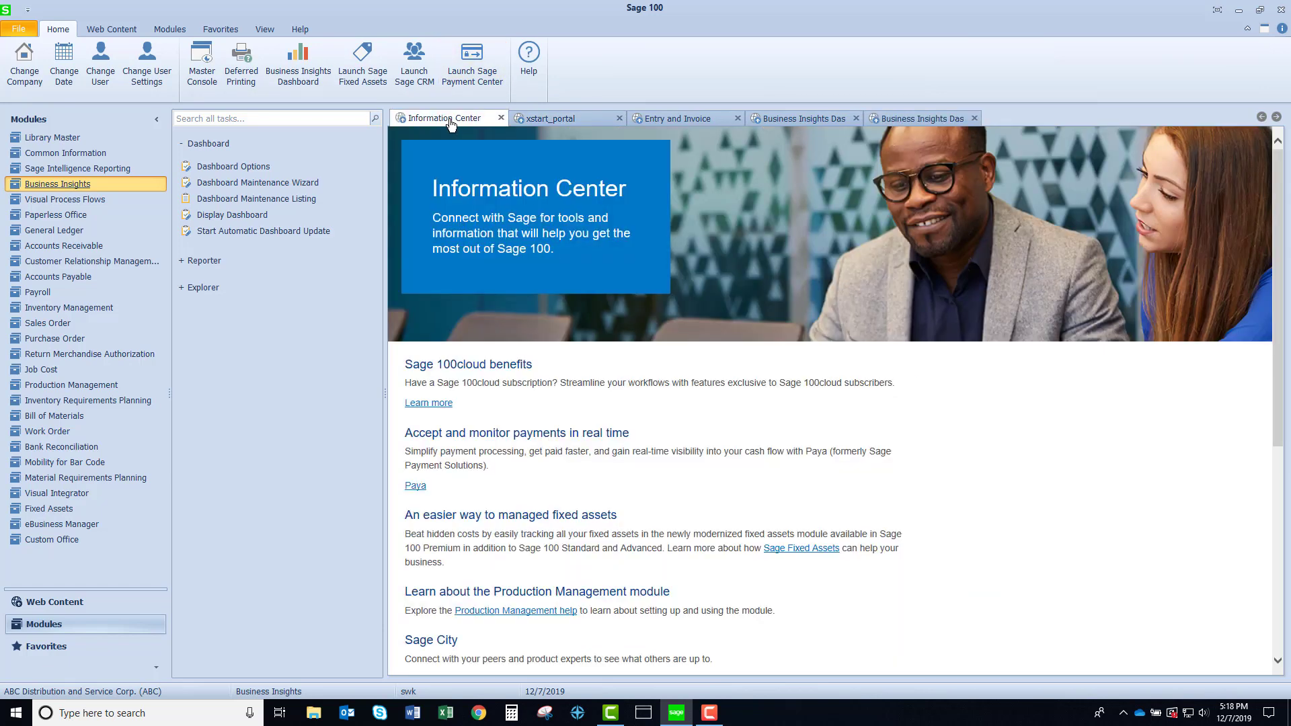
scroll(down, 3)
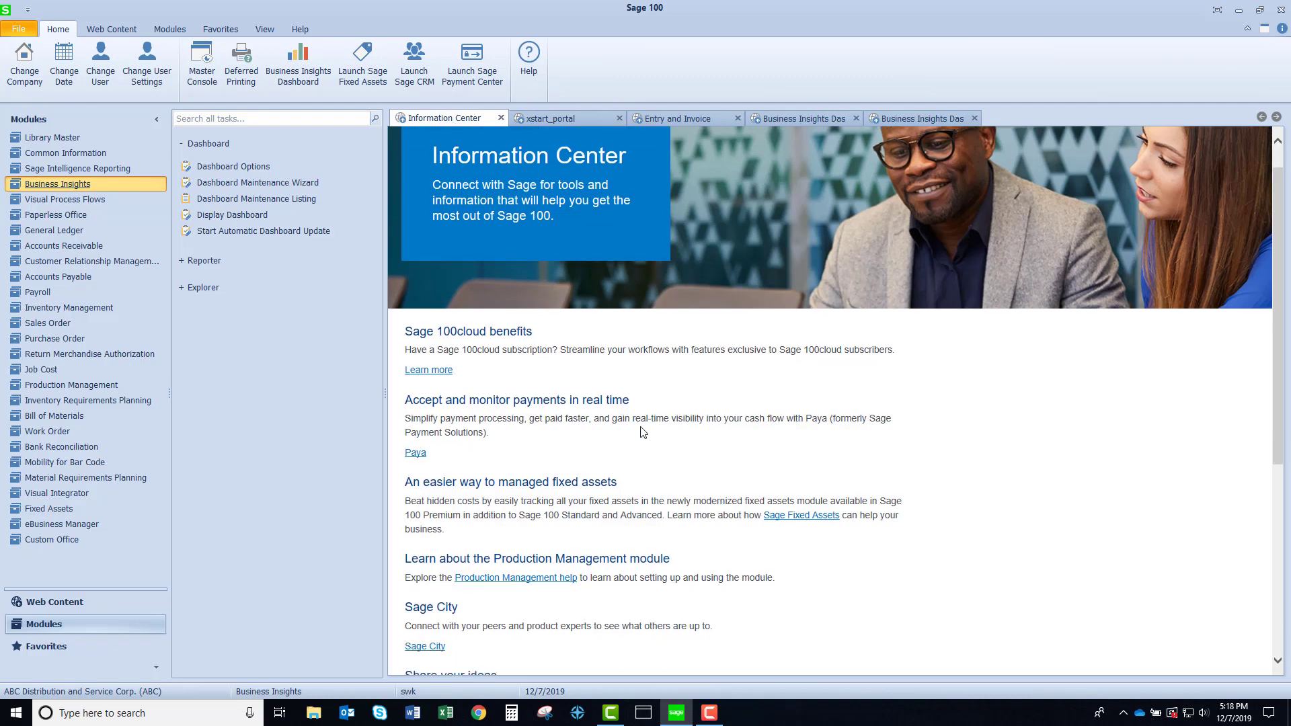
scroll(down, 3)
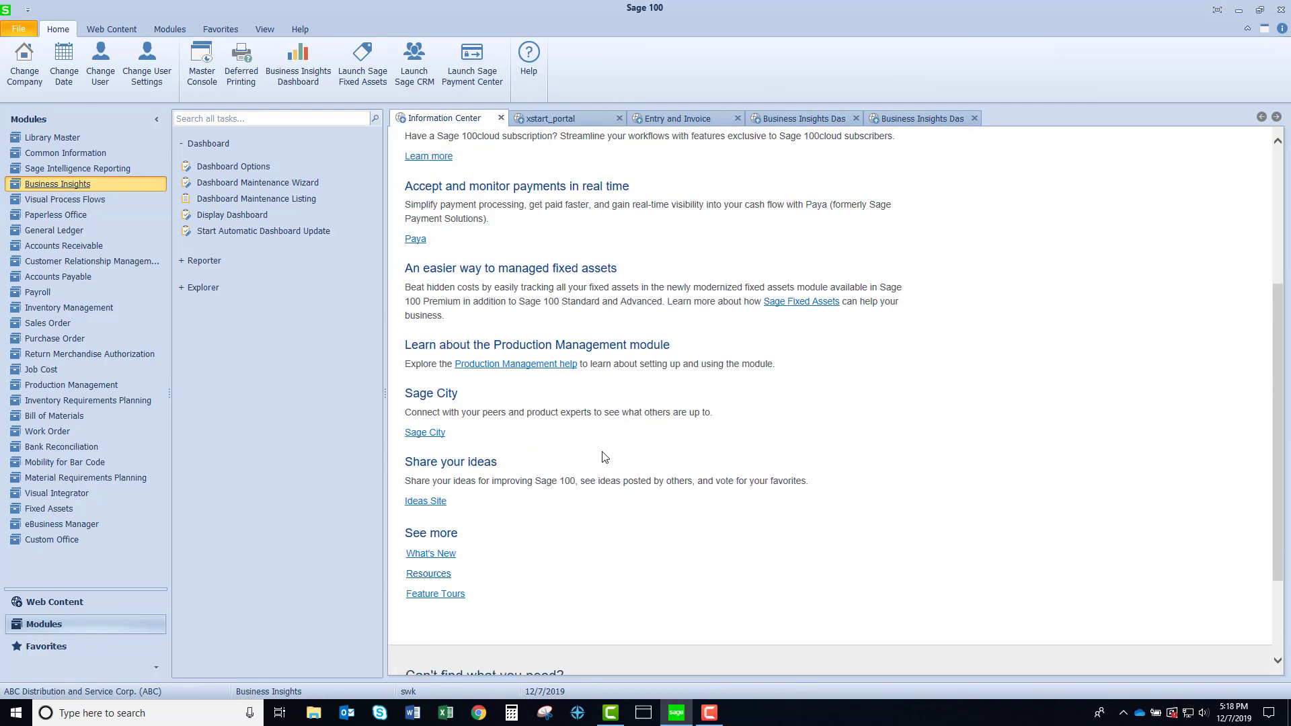
scroll(up, 3)
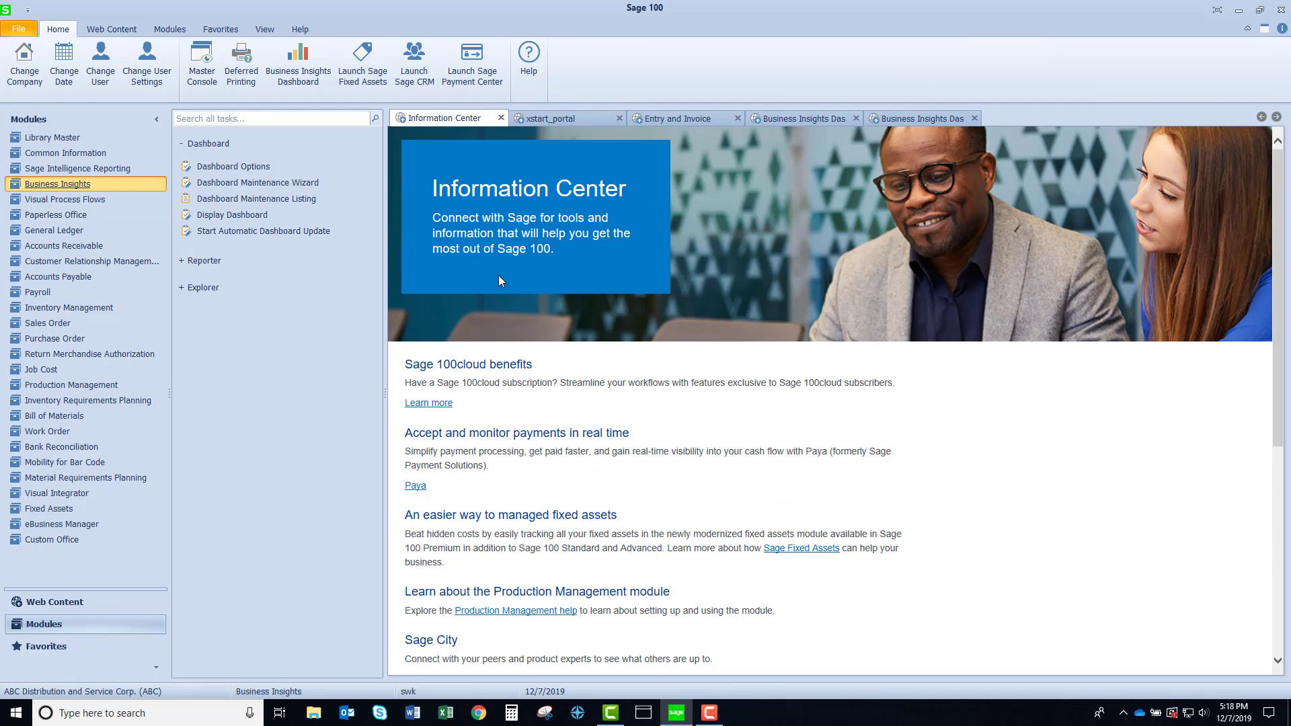
click(549, 118)
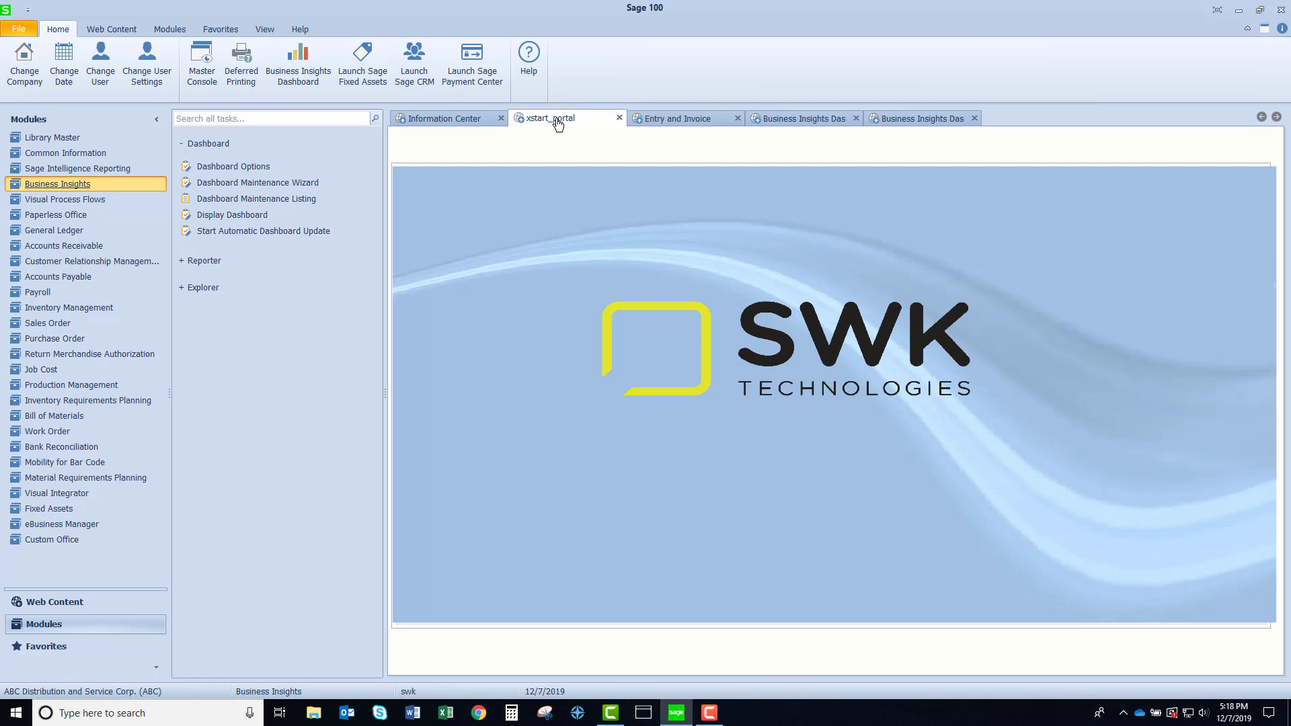
click(678, 118)
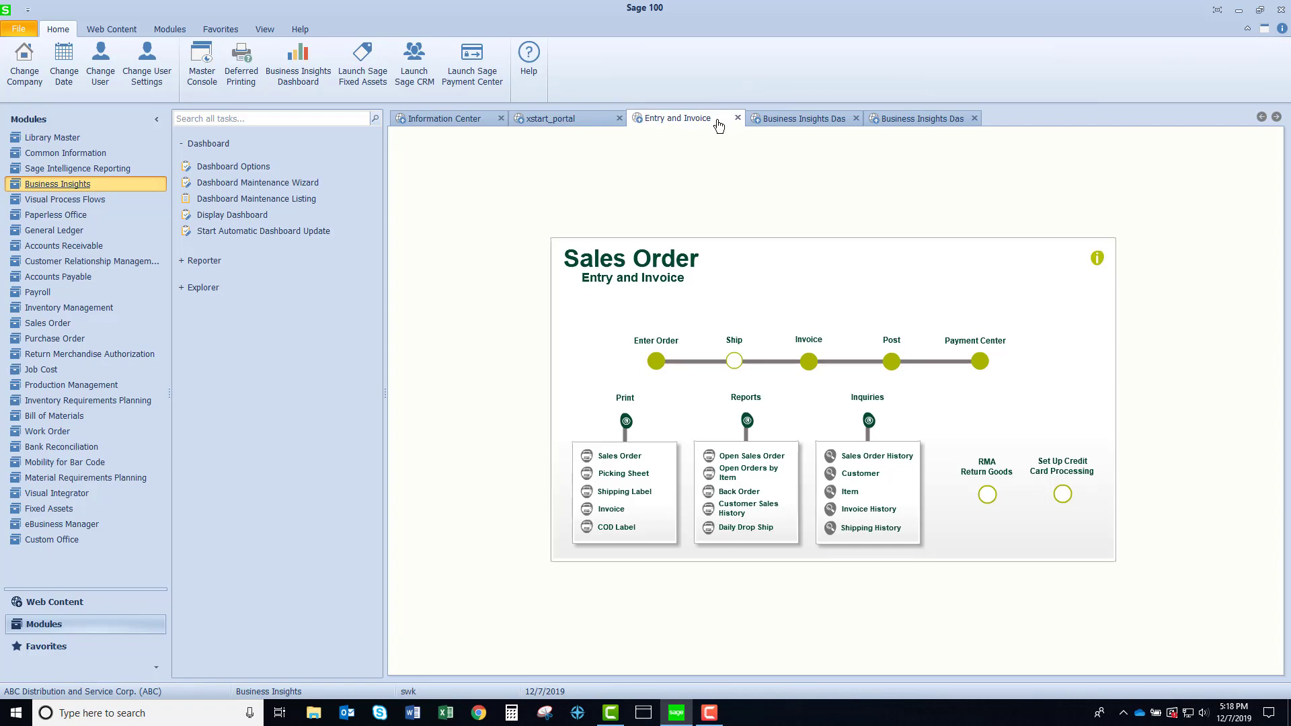
mouse_move(798, 118)
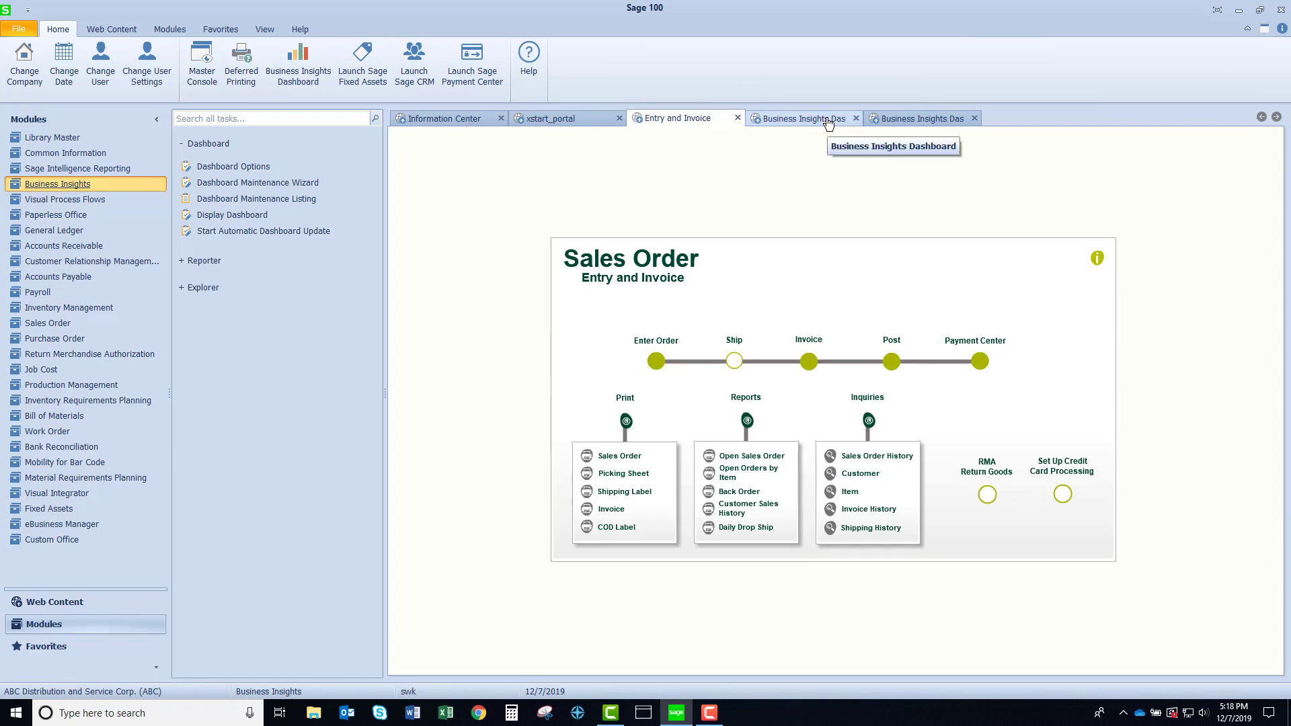
click(916, 118)
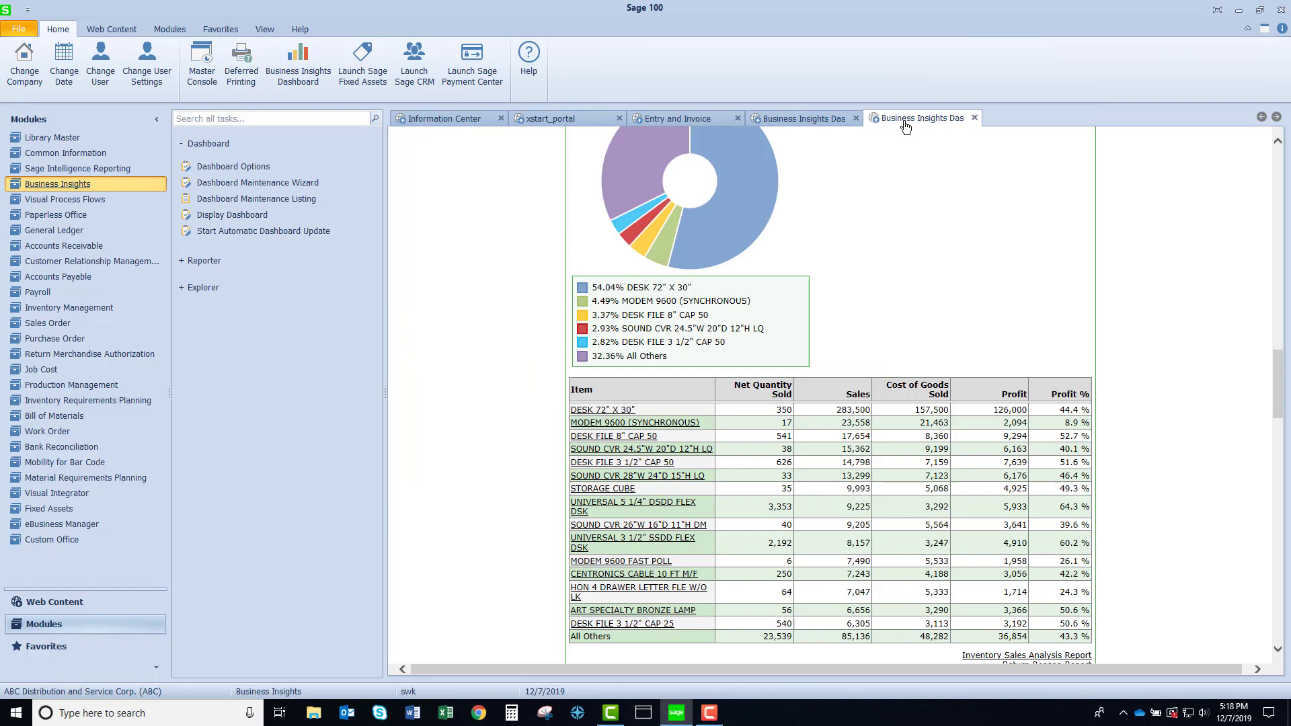